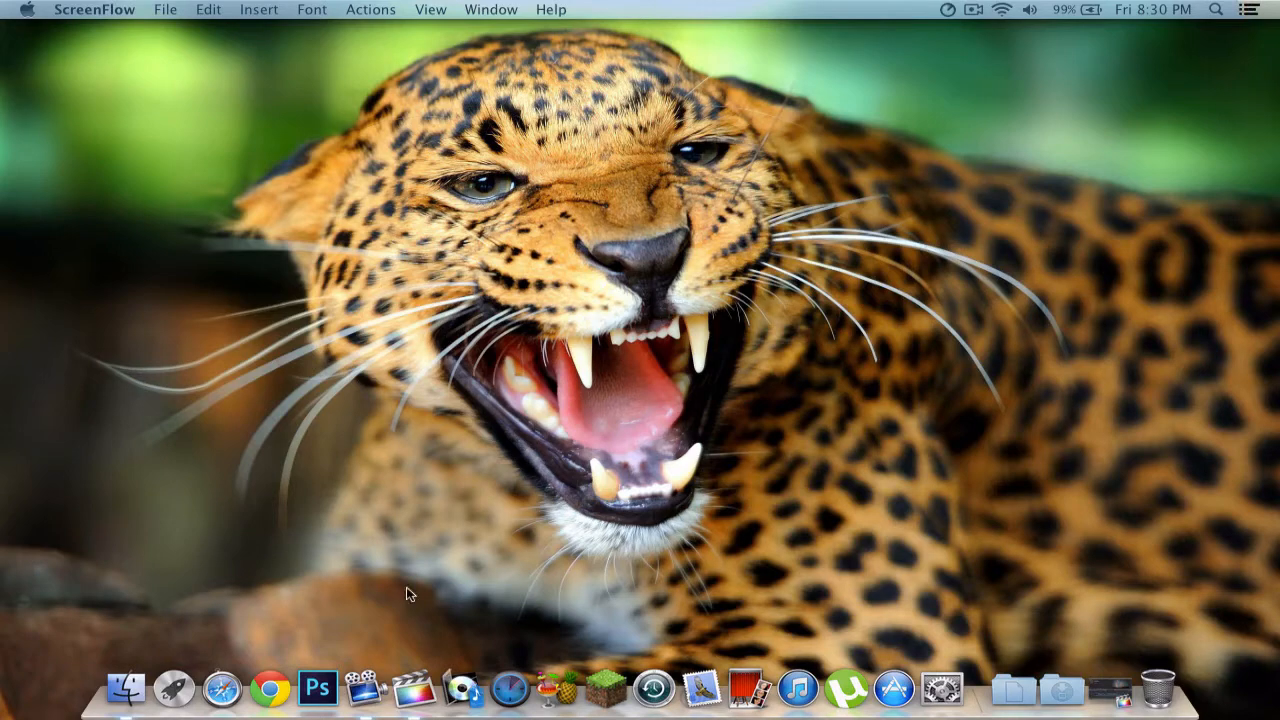
# - Launch Final Cut Pro from the Dock to show the Video Letterboxing project
pyautogui.click(377, 687)
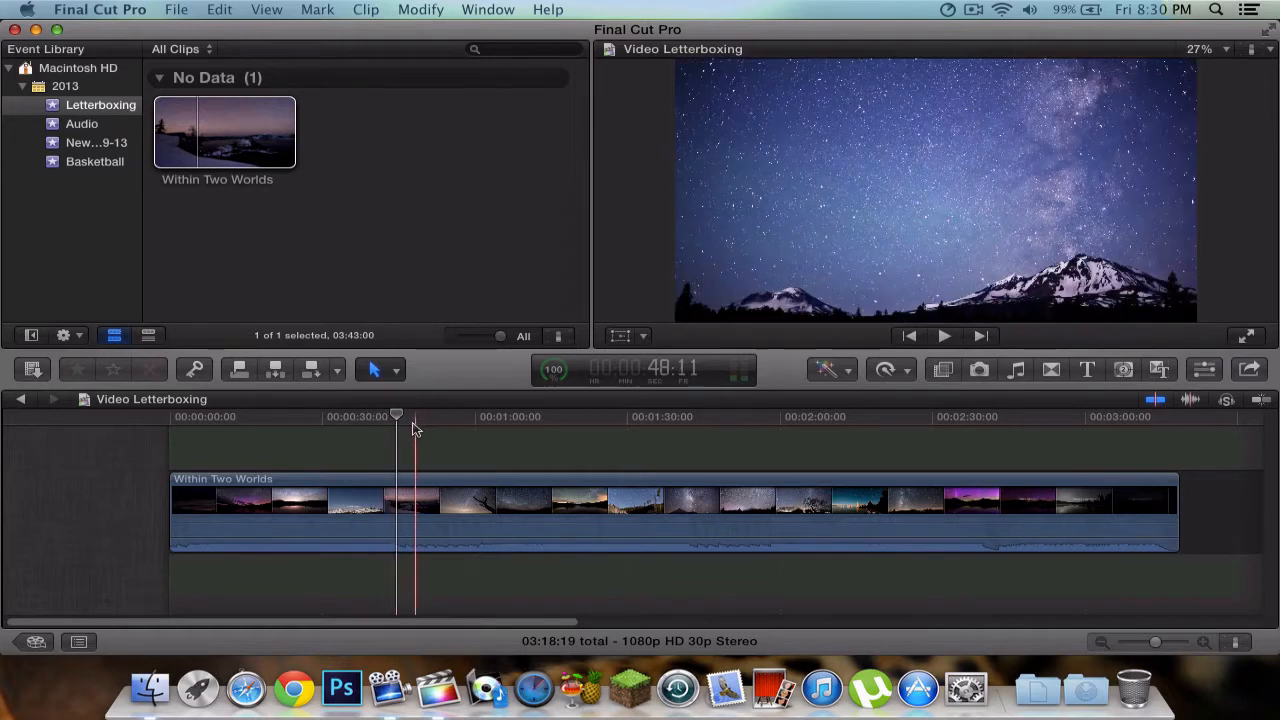
pyautogui.click(944, 336)
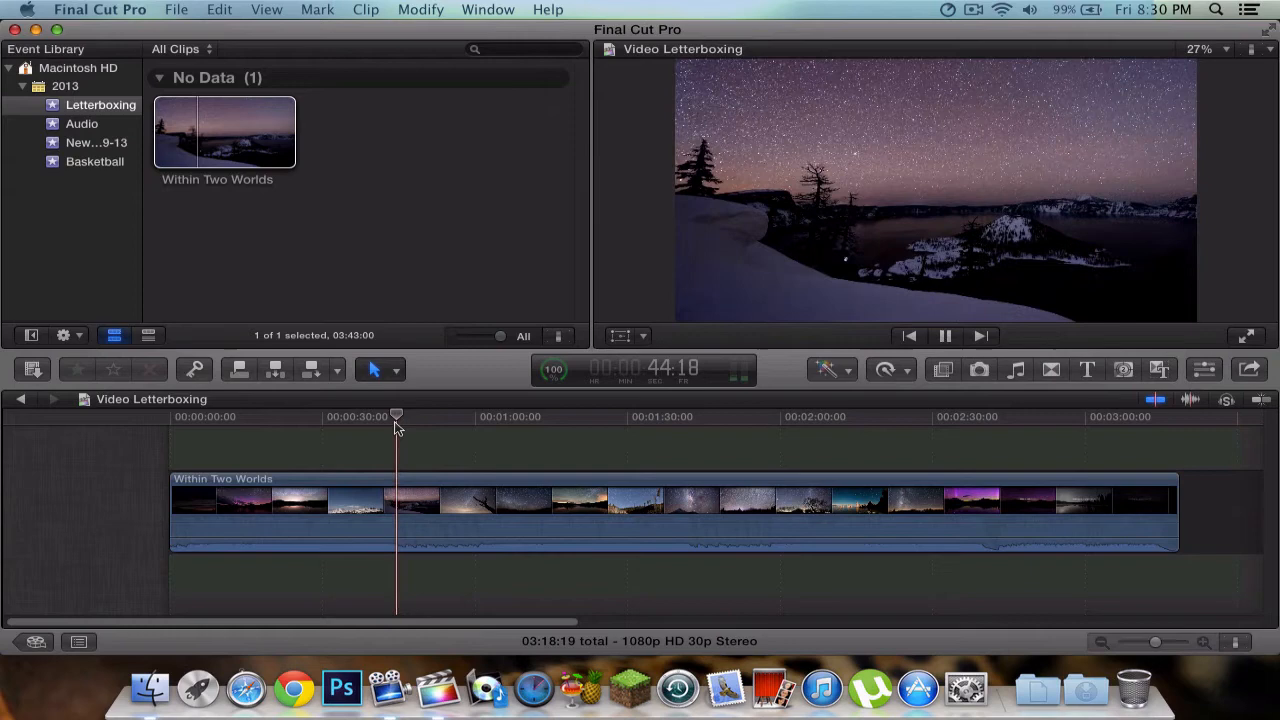
pyautogui.click(945, 335)
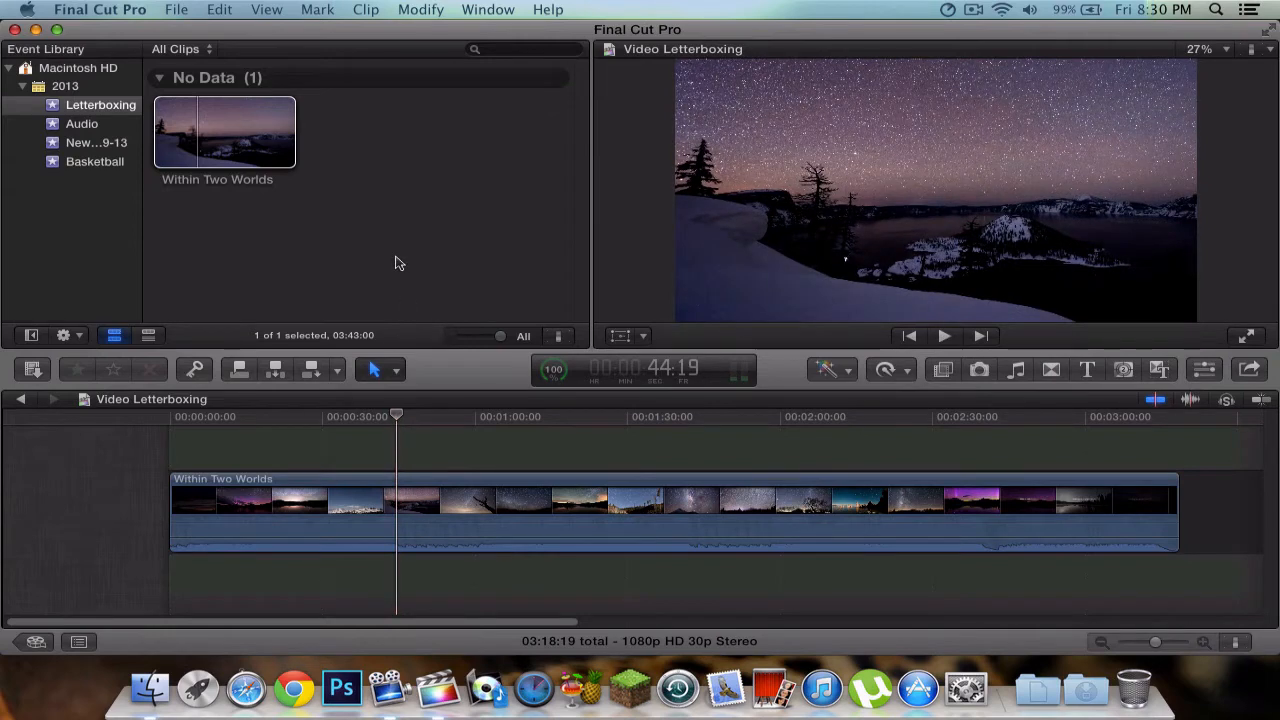
pyautogui.moveTo(452, 208)
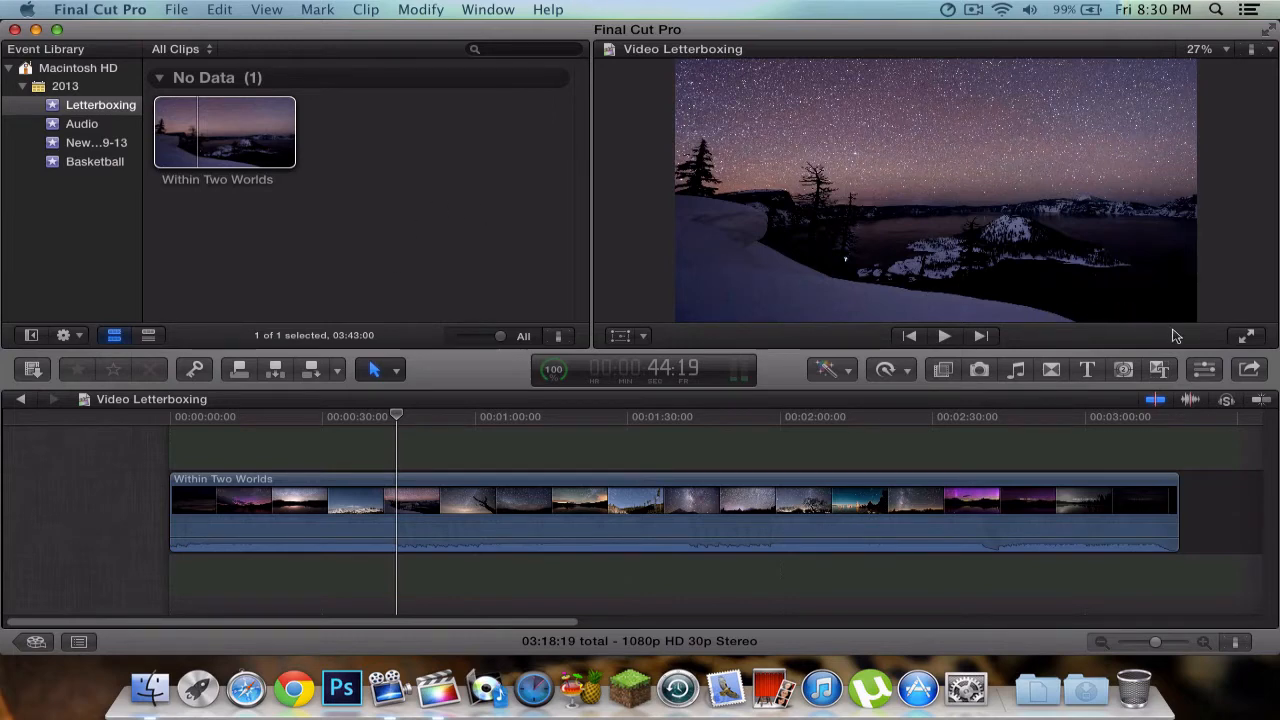
pyautogui.moveTo(965, 375)
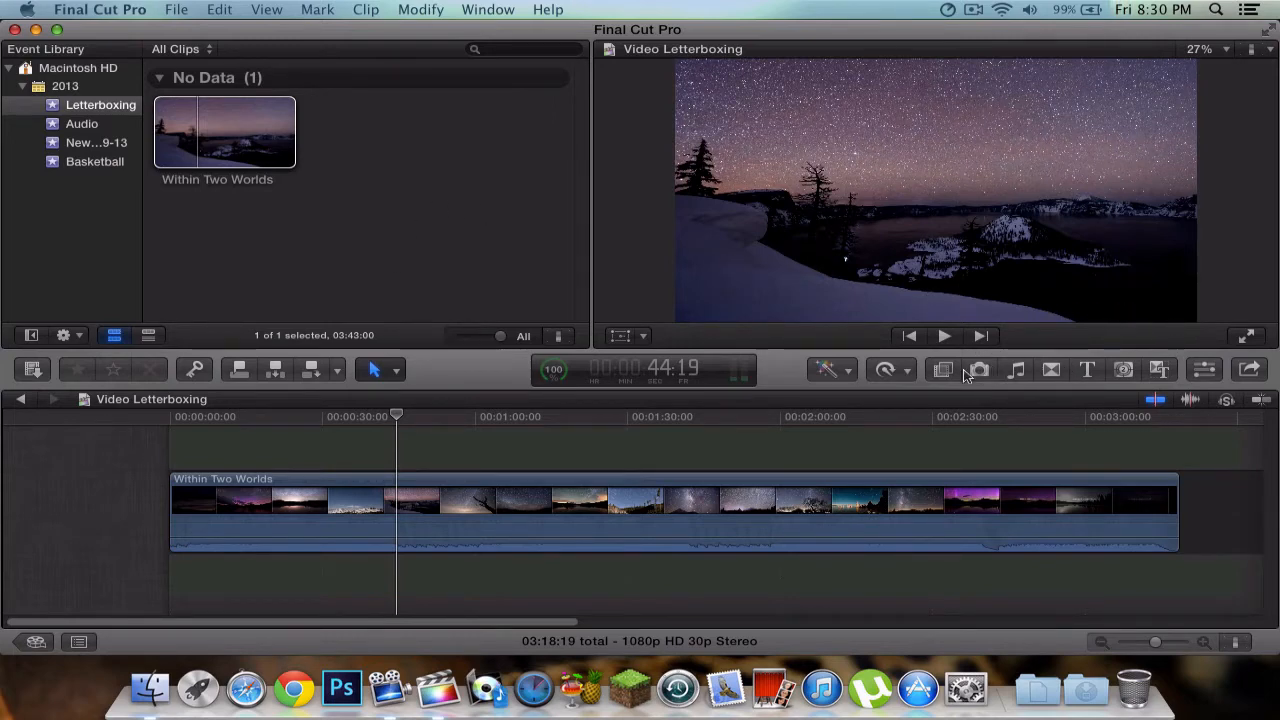
# - Search the Effects Browser for 'lett' and apply Letterbox to the Within Two Worlds clip
pyautogui.click(942, 370)
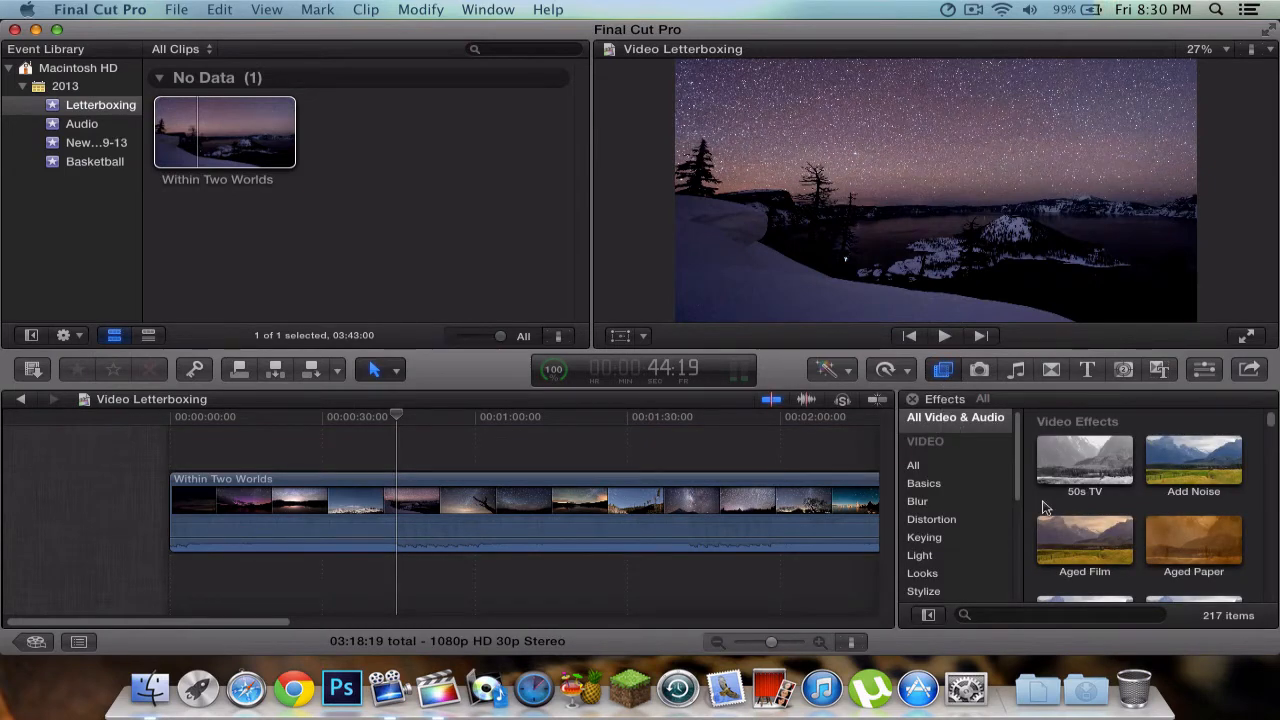
pyautogui.click(1060, 615)
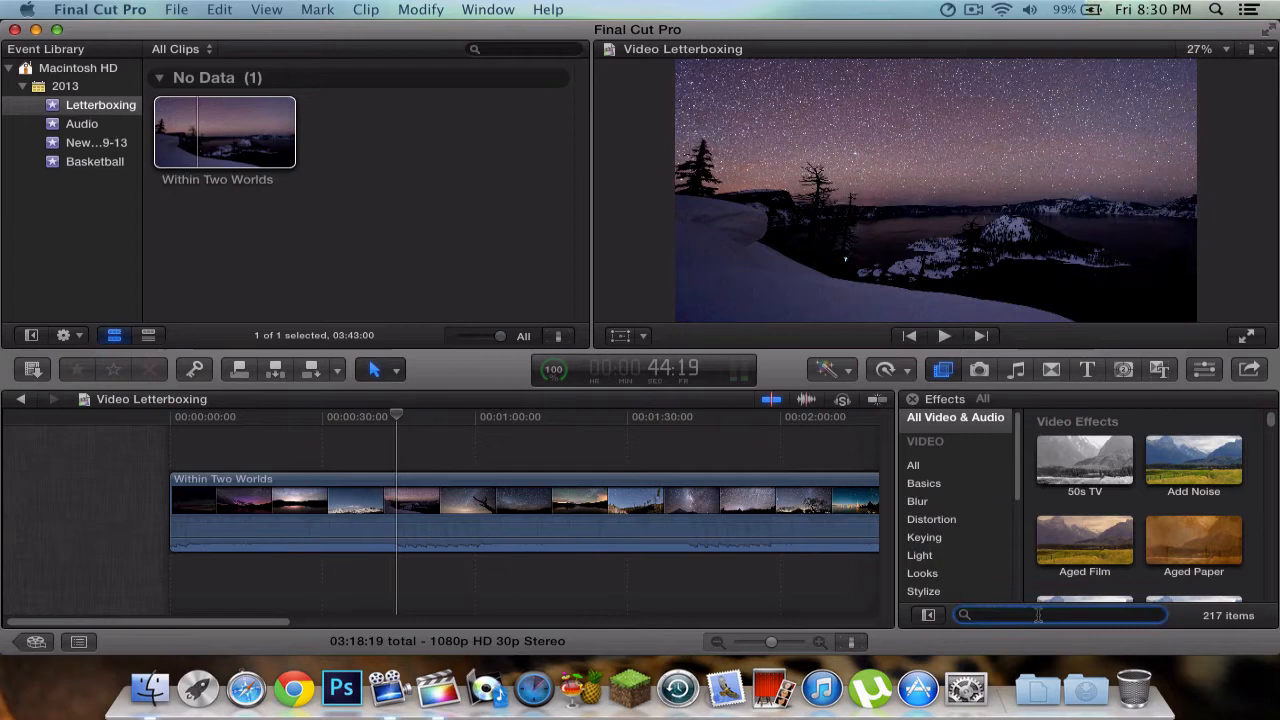
pyautogui.write('letter')
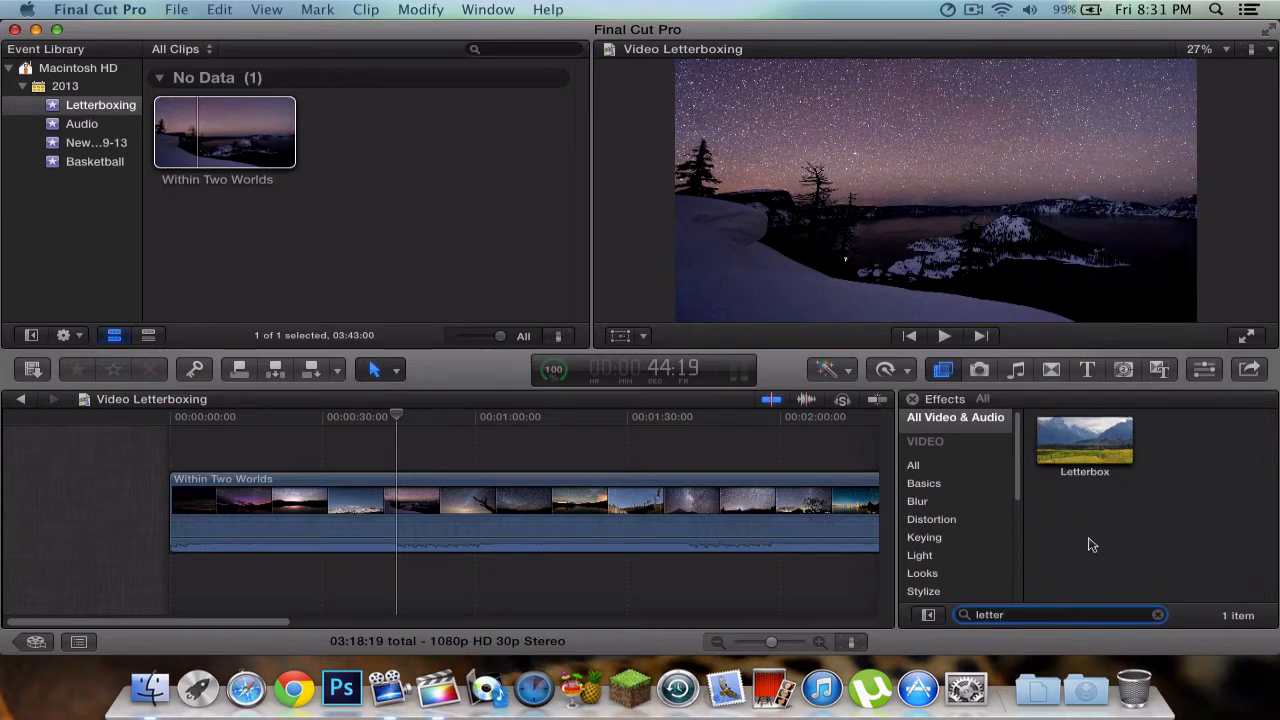
pyautogui.click(1084, 440)
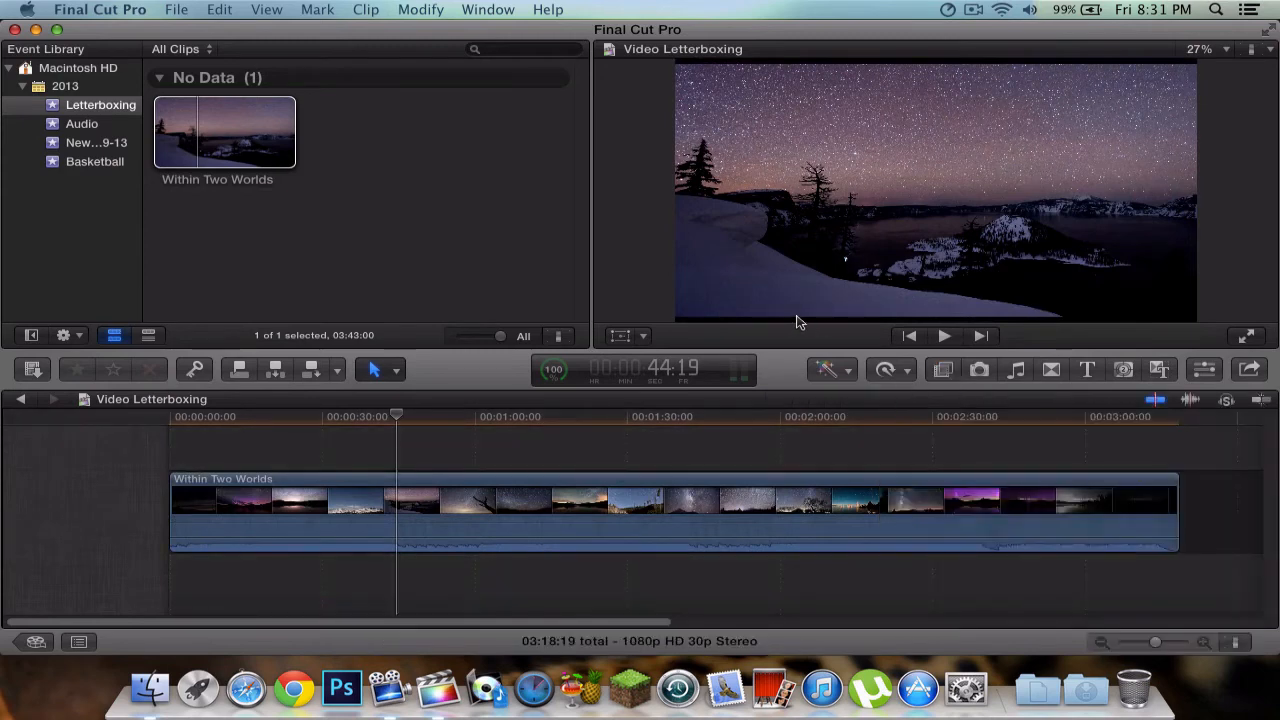
pyautogui.click(815, 420)
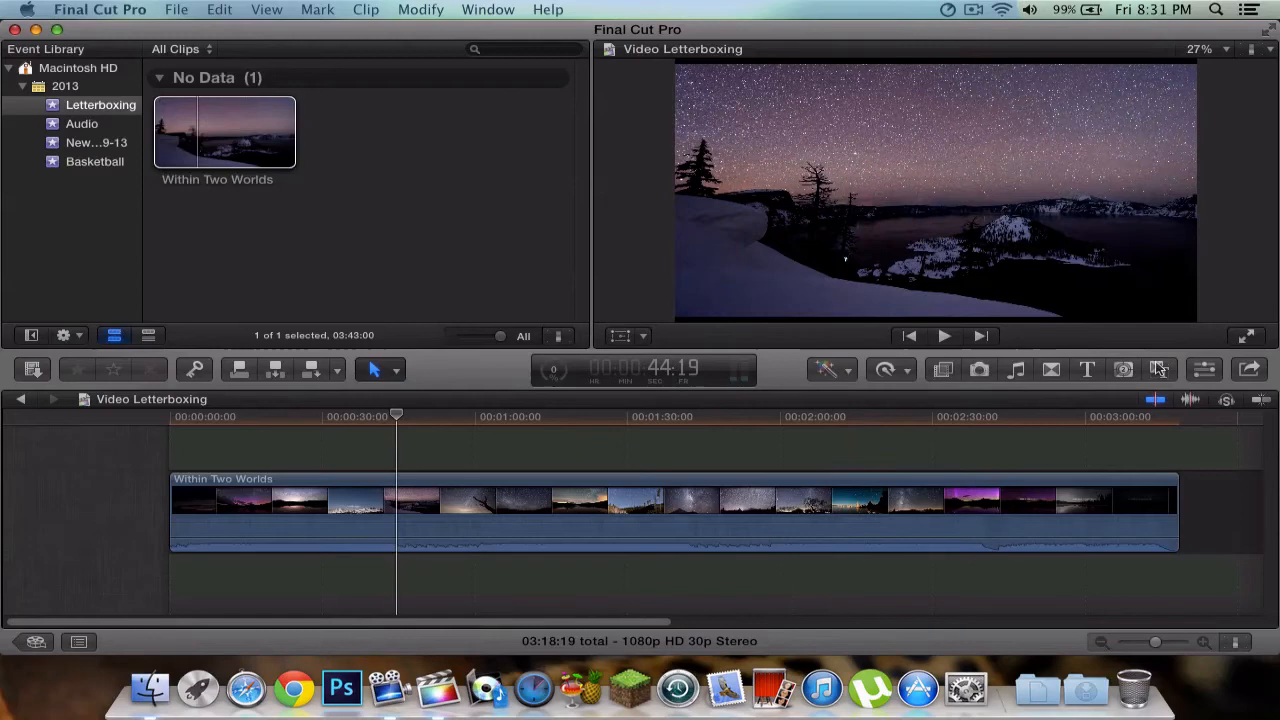
# - Show the clip's Letterbox parameters (1.85:1, offset, border size) in the Inspector
pyautogui.click(1203, 369)
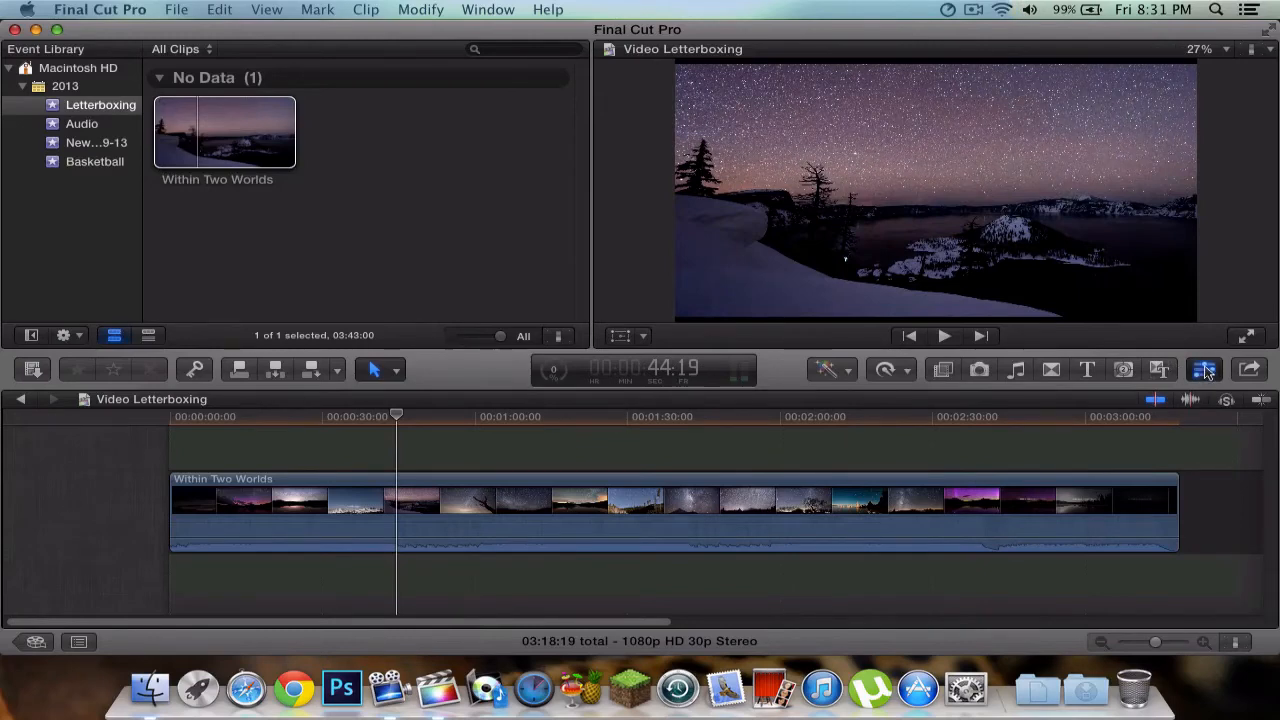
pyautogui.click(1204, 370)
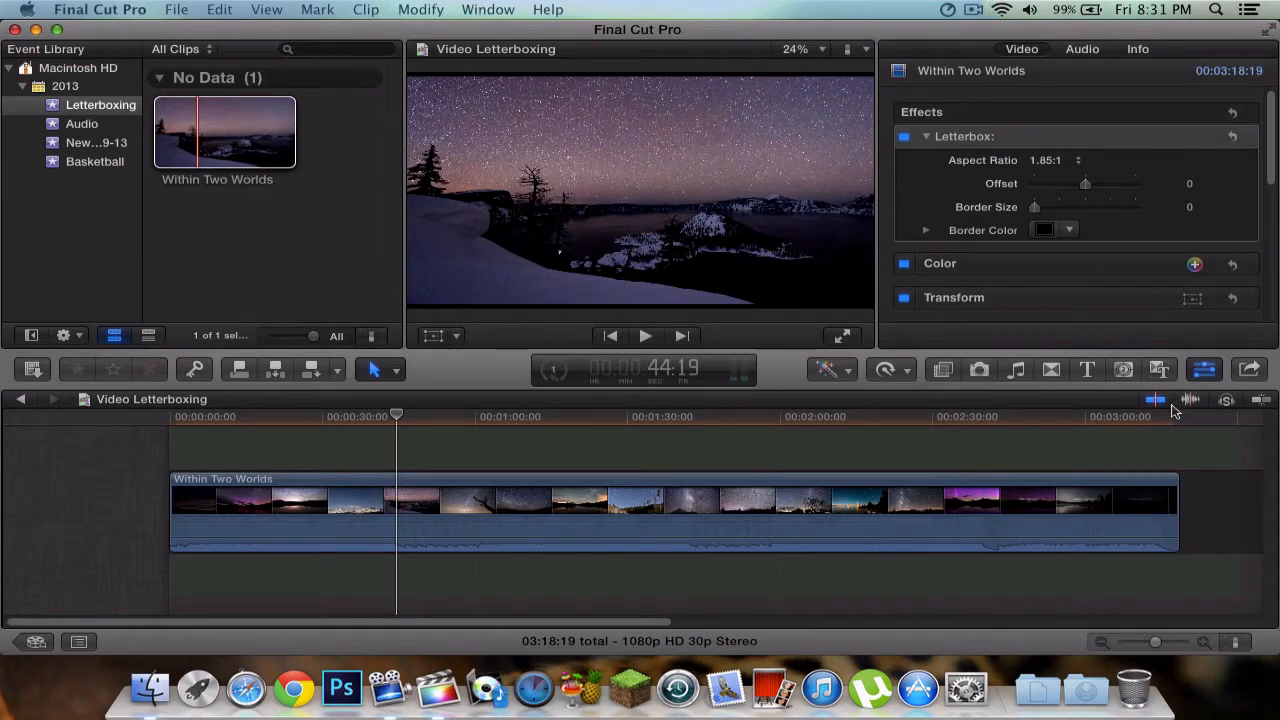
pyautogui.moveTo(1160, 390)
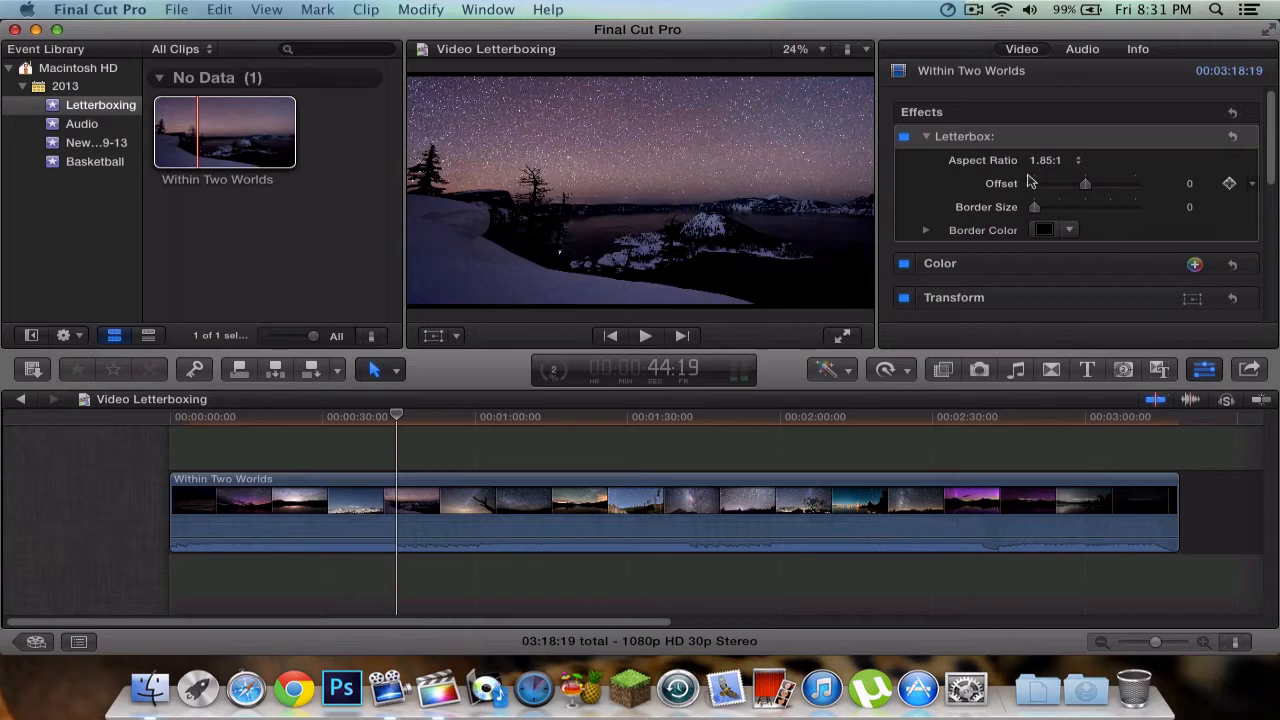
pyautogui.click(925, 136)
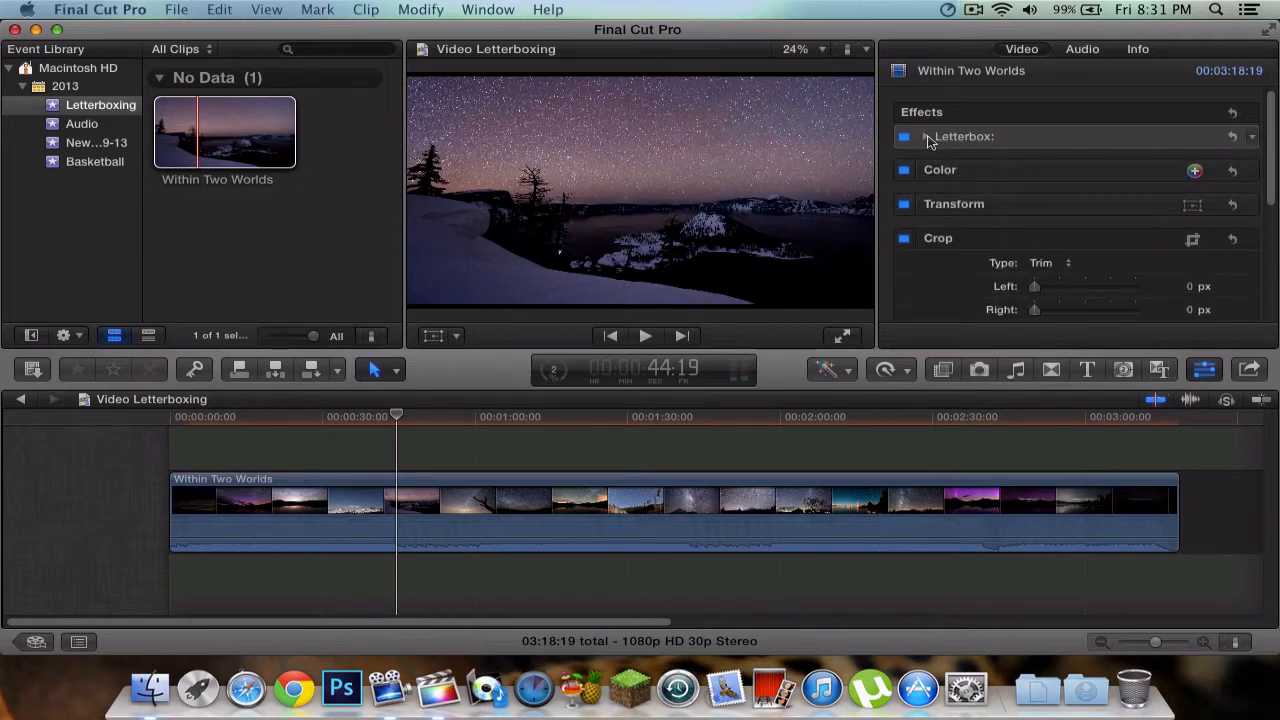
pyautogui.click(928, 136)
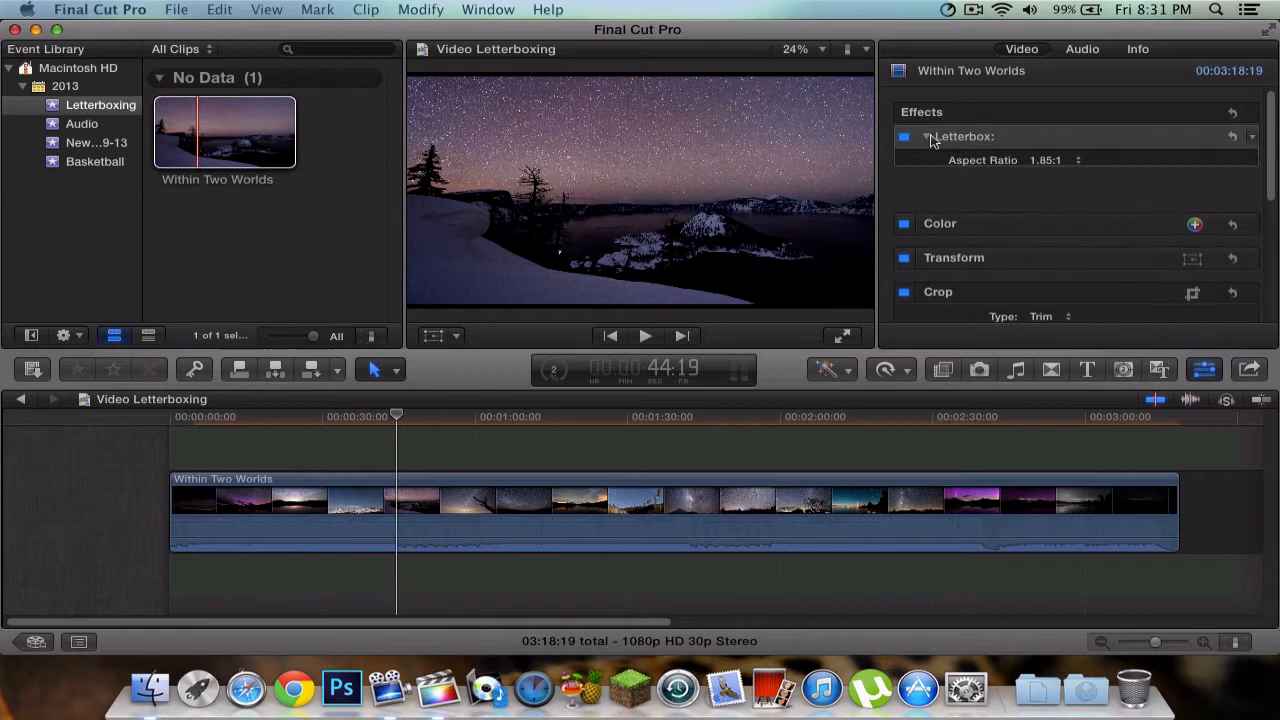
pyautogui.click(925, 136)
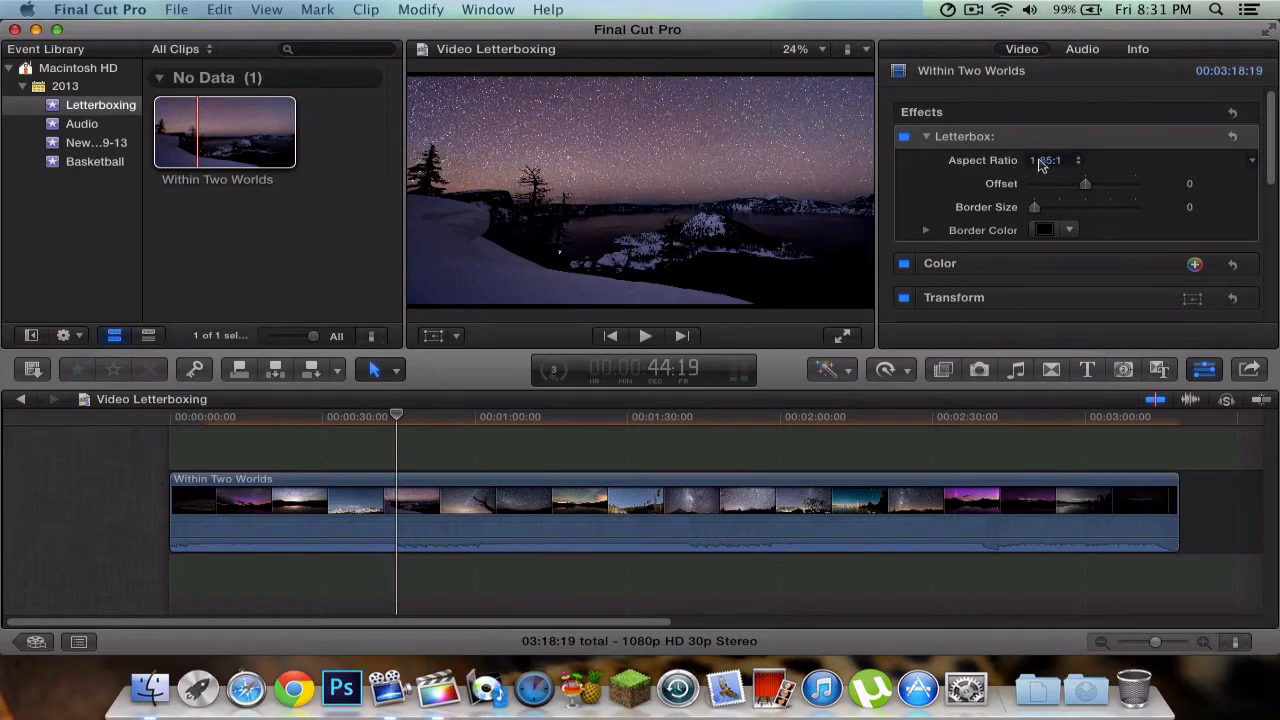
# - Try 2.35:1, 3.00:1 and a narrower letterbox aspect ratio on the clip
pyautogui.click(1048, 160)
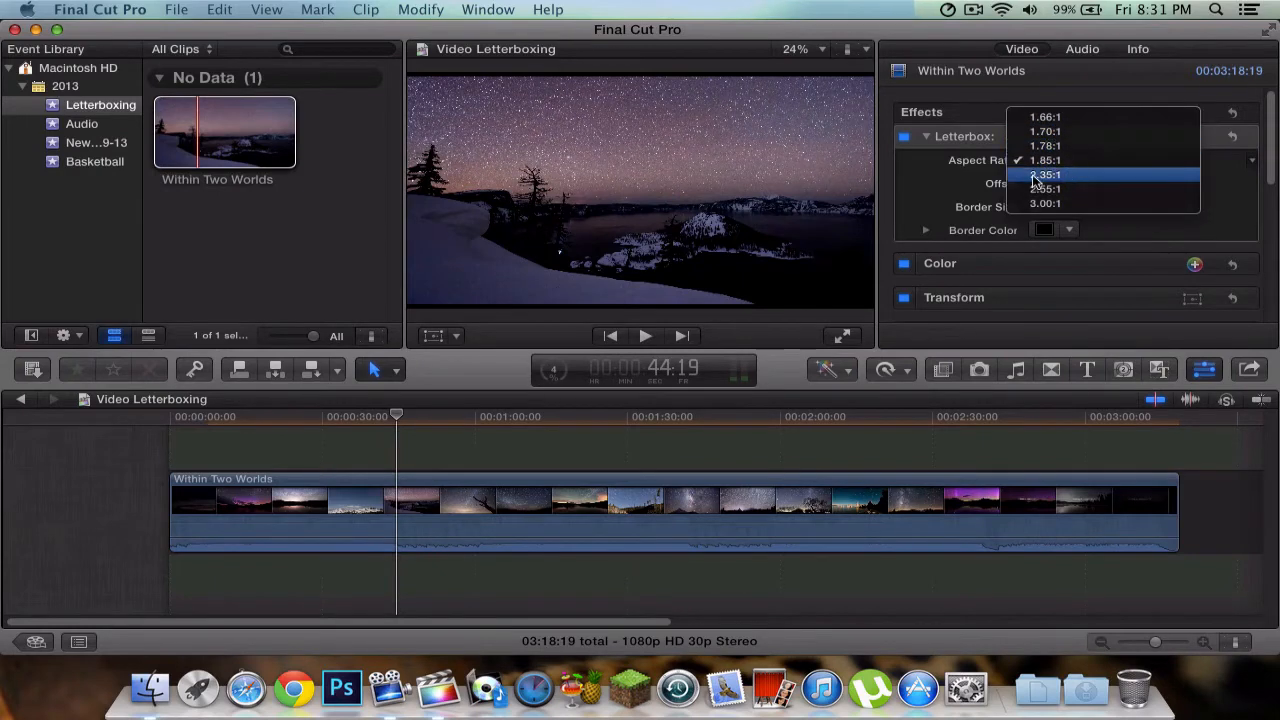
pyautogui.click(1044, 174)
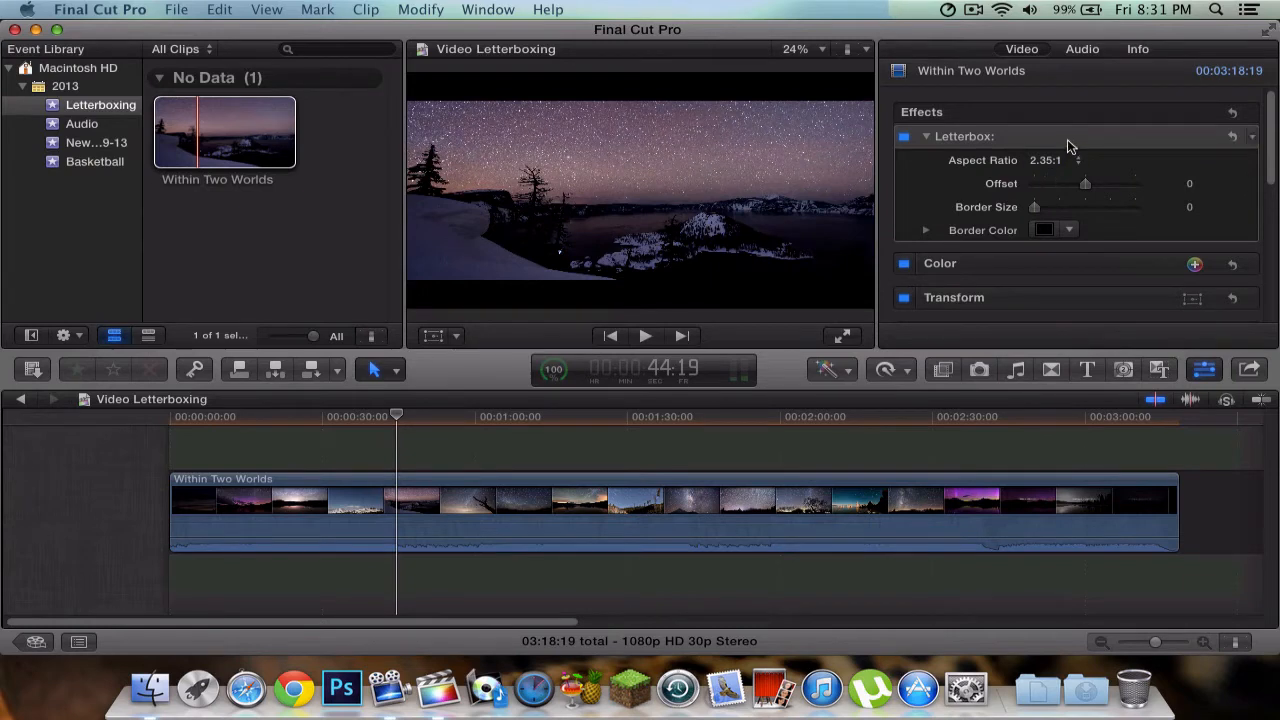
pyautogui.click(1055, 160)
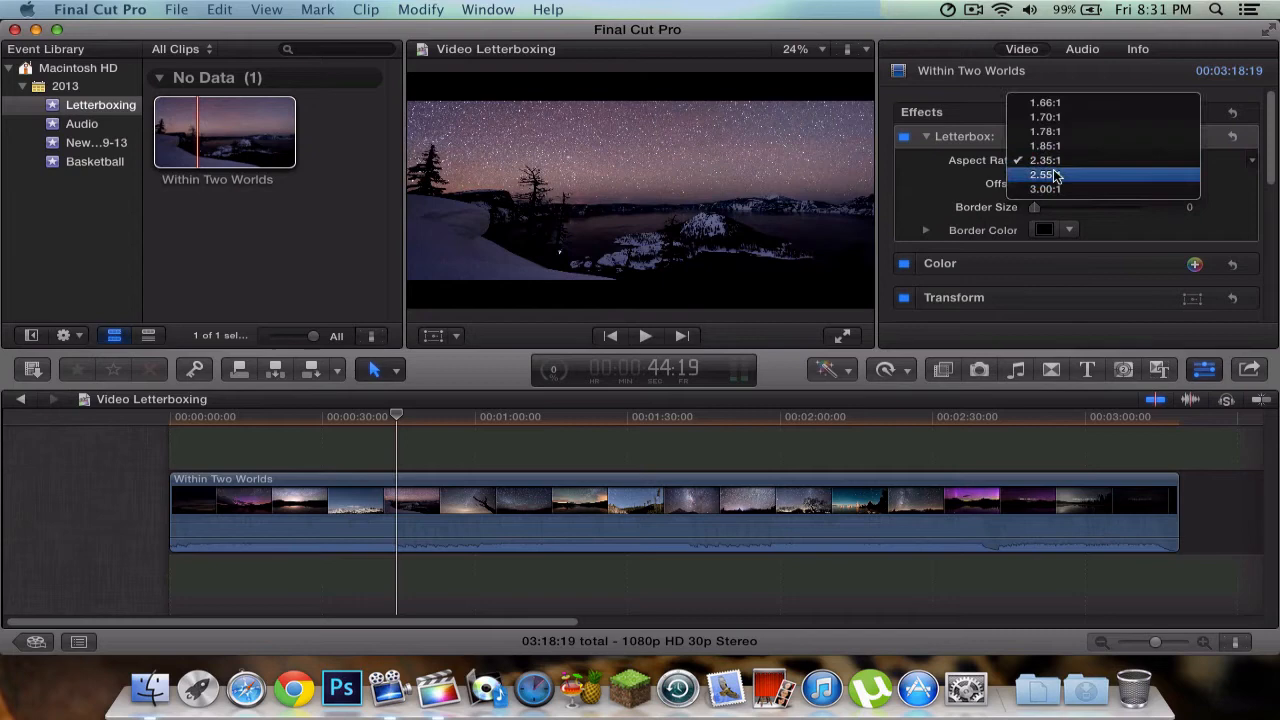
pyautogui.click(1043, 174)
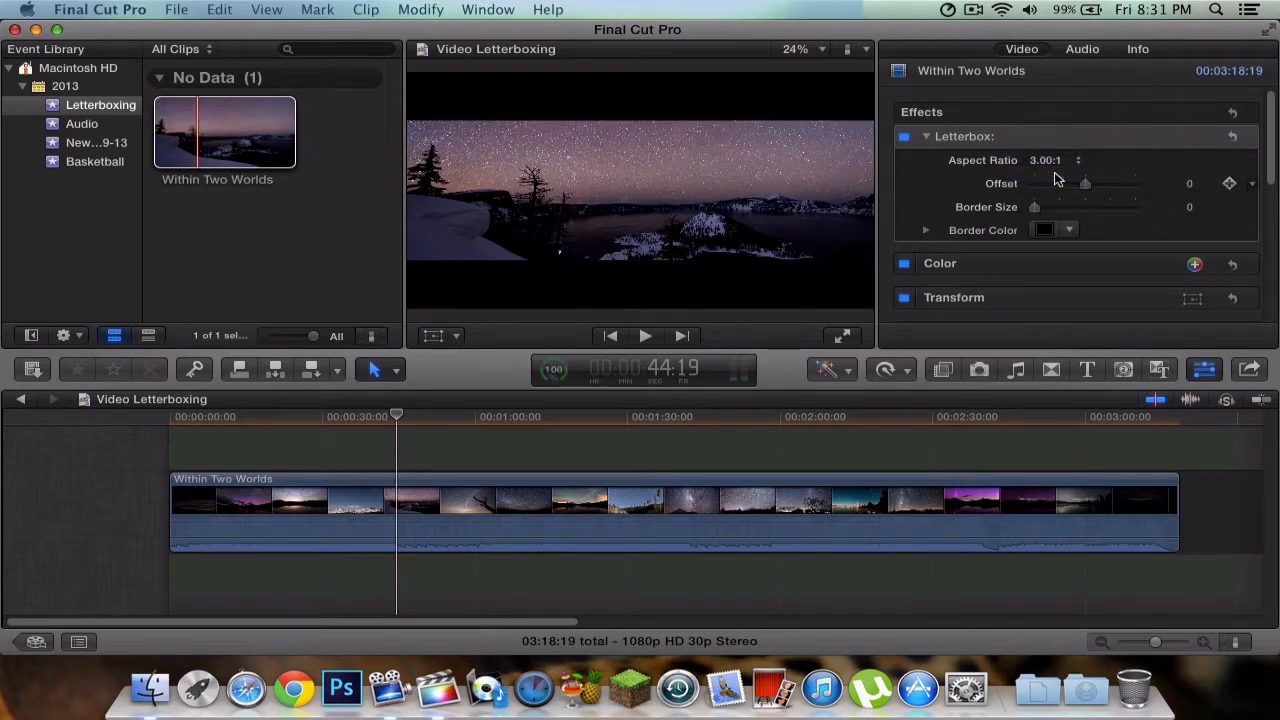
pyautogui.click(1055, 160)
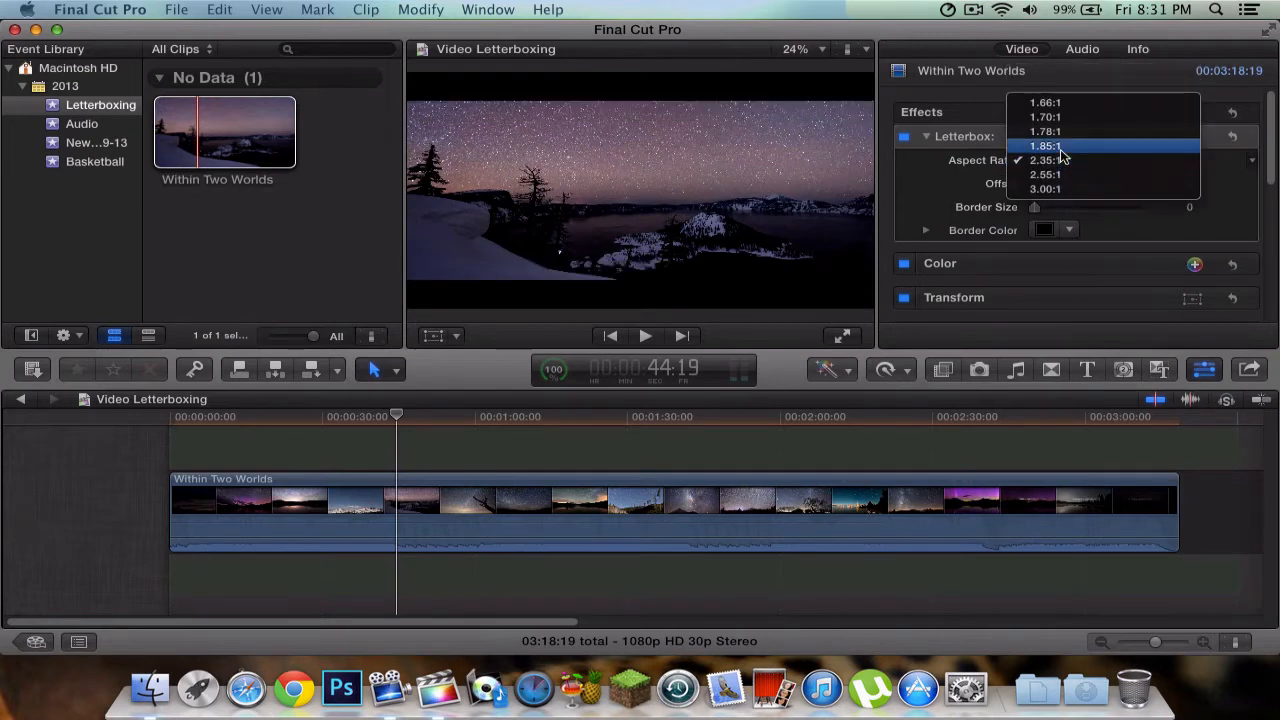
pyautogui.click(1045, 131)
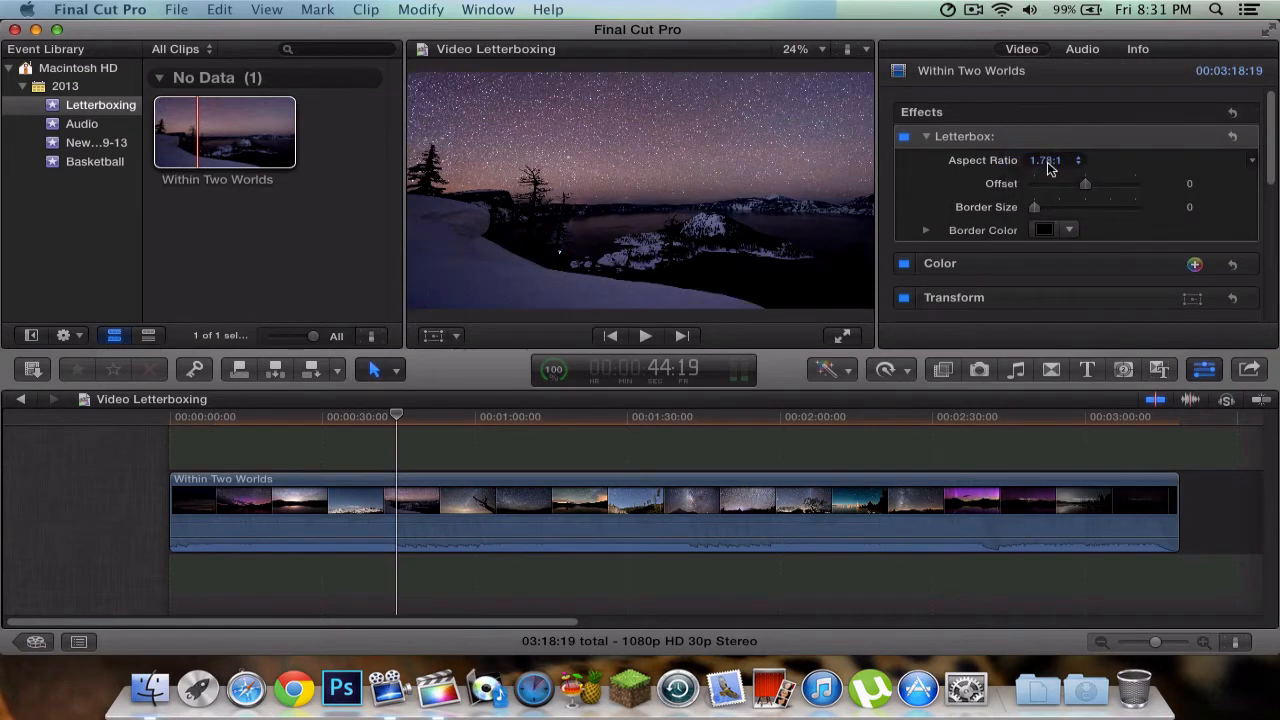
pyautogui.click(1078, 160)
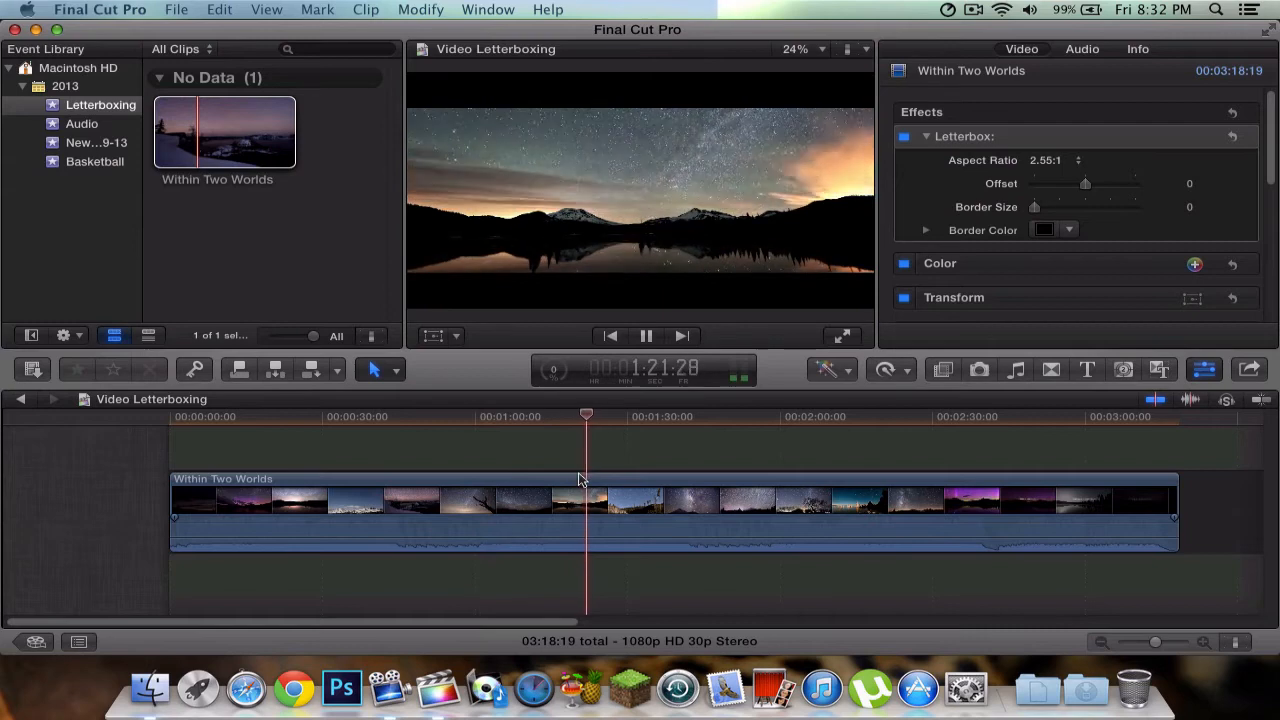
# - Pause playback around 1:22 with the letterbox at 2.55:1
pyautogui.click(645, 335)
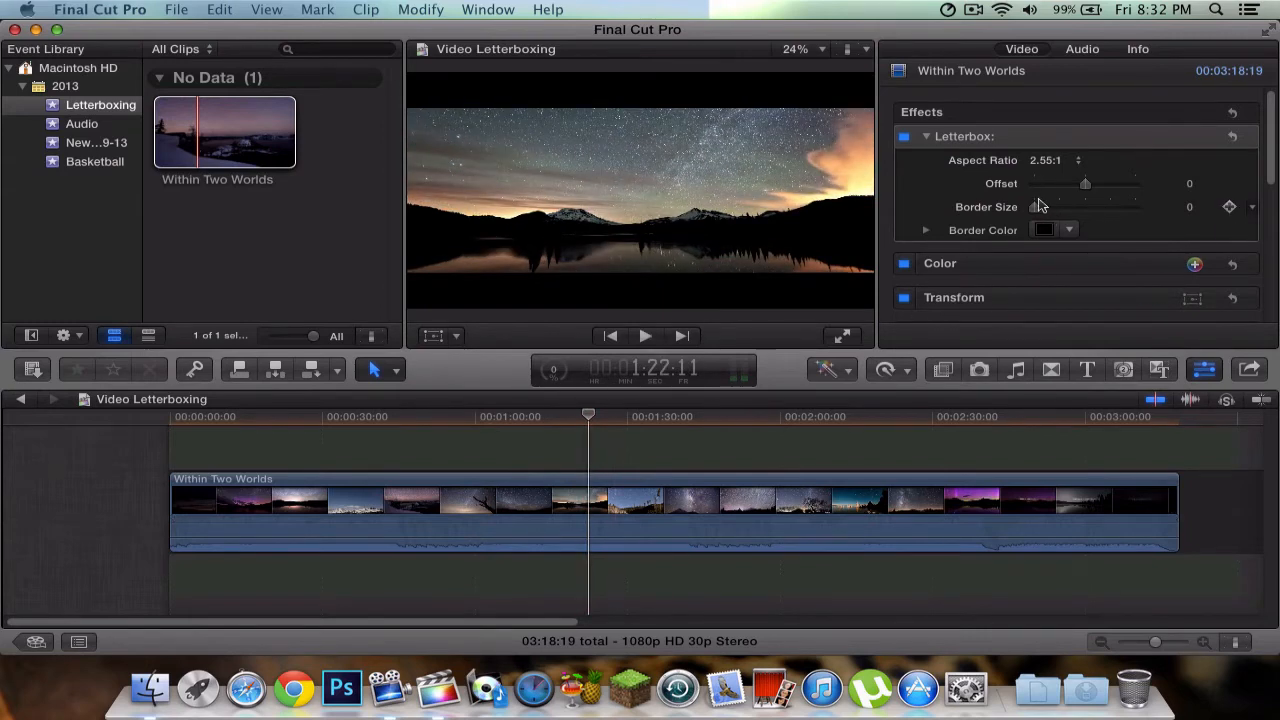
# - Shift the letterbox offset to negative values, then reset it to zero
pyautogui.moveTo(1085, 183); pyautogui.dragTo(1100, 183)
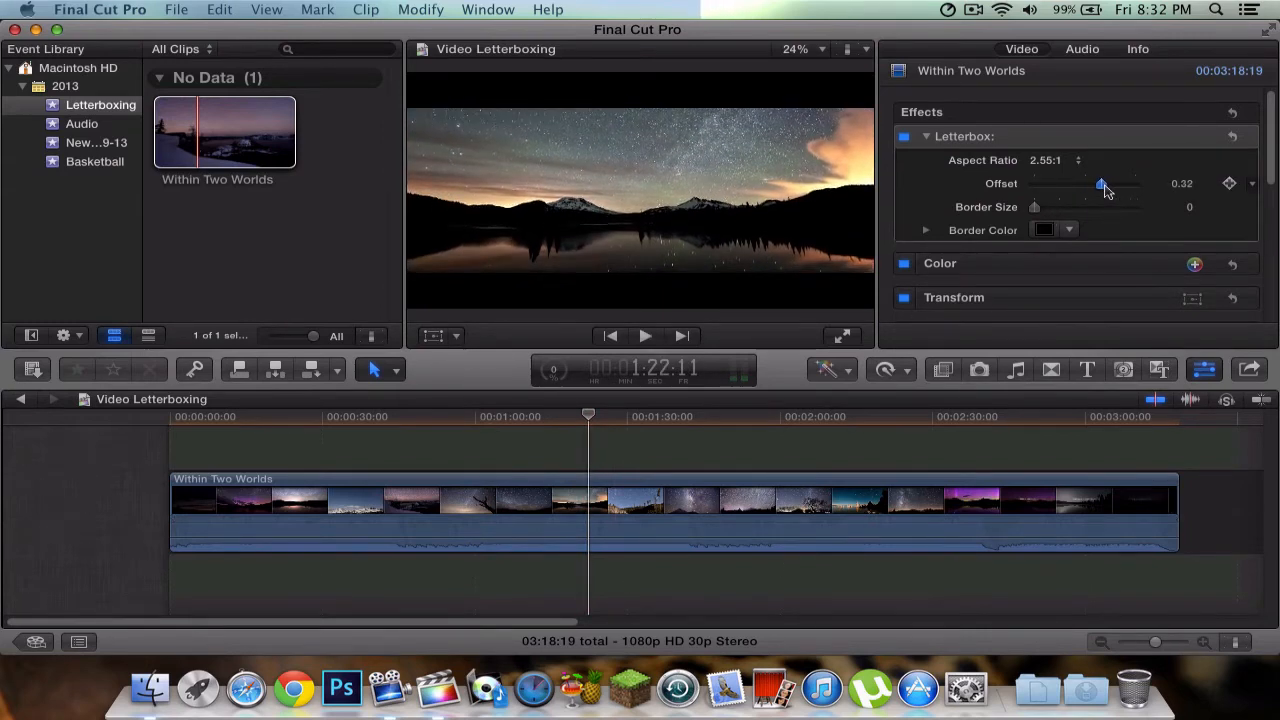
pyautogui.moveTo(1100, 183); pyautogui.dragTo(1030, 183)
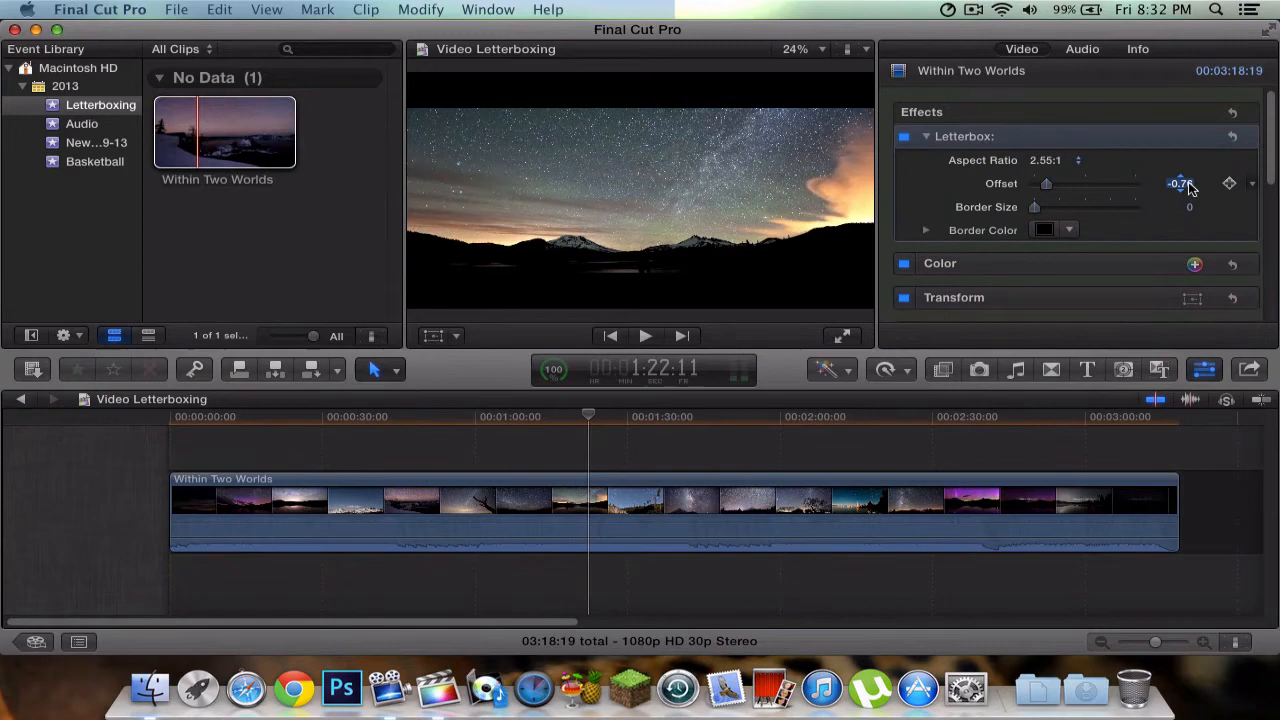
pyautogui.click(1189, 183)
pyautogui.write('0')
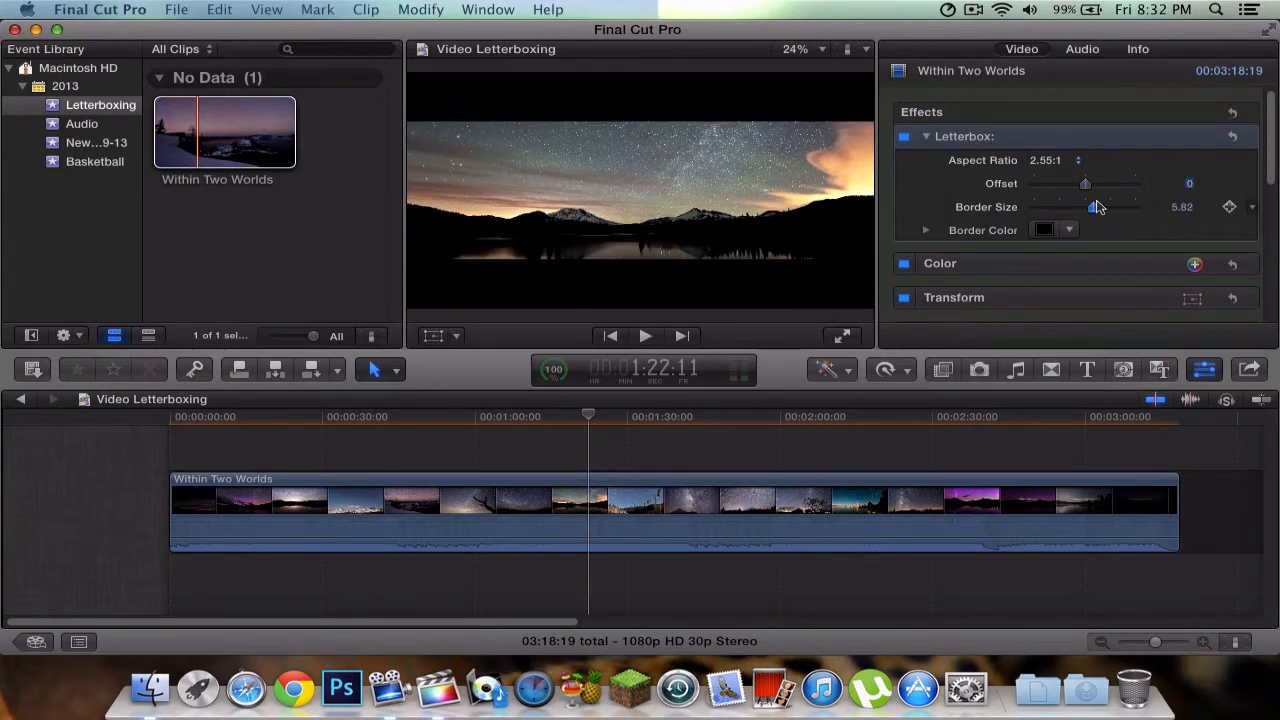
# - Set the aspect ratio to 2.35:1 and try border sizes before returning border to 0
pyautogui.click(1077, 160)
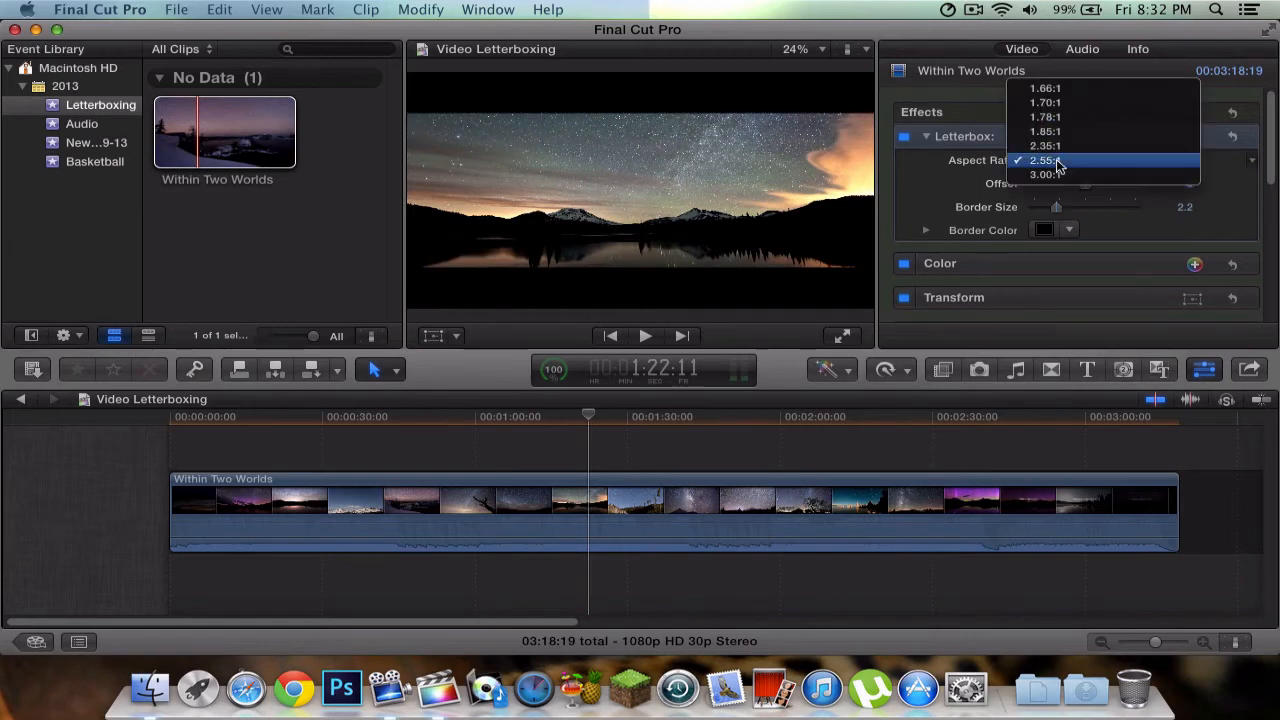
pyautogui.click(1044, 145)
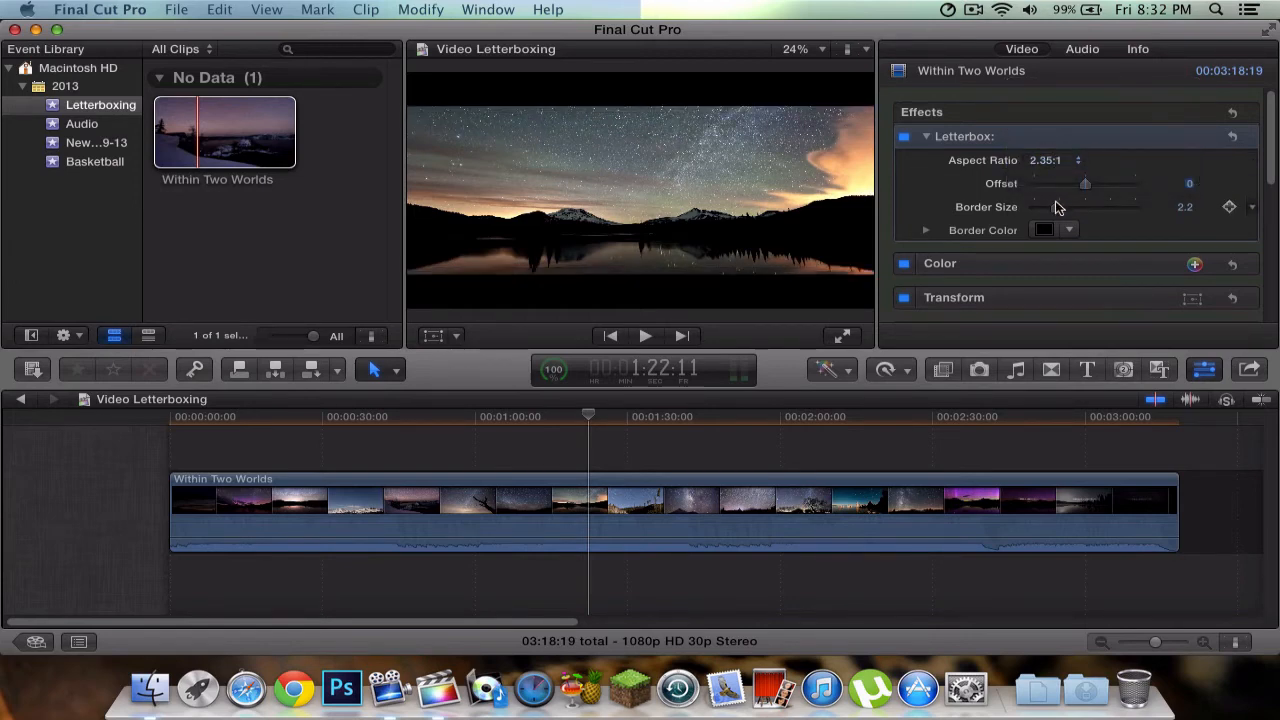
pyautogui.moveTo(1085, 207); pyautogui.dragTo(1045, 207)
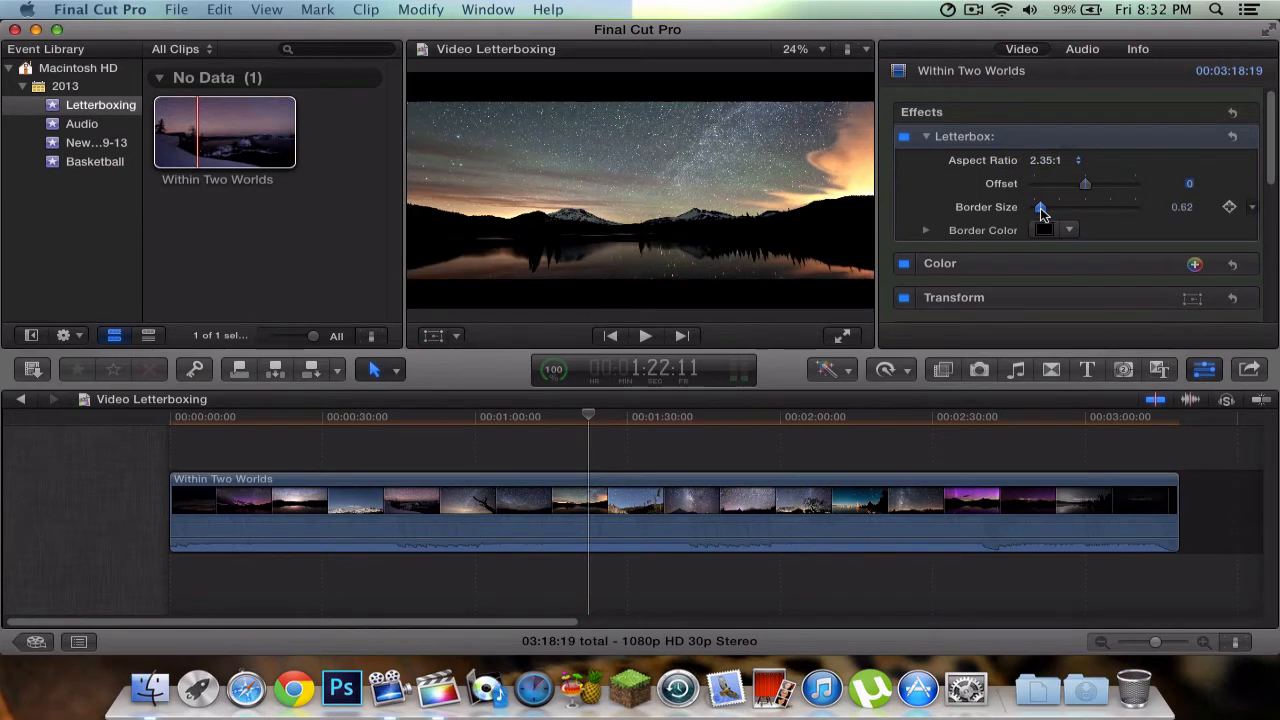
pyautogui.click(1077, 160)
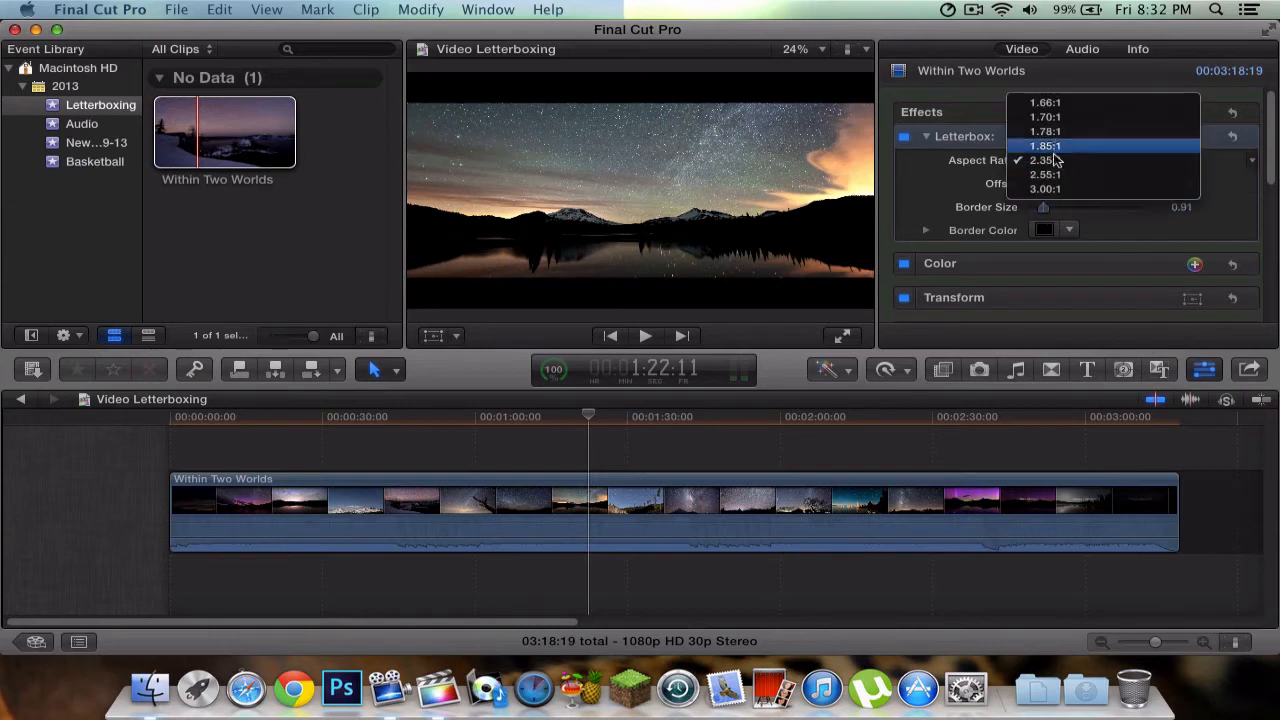
pyautogui.click(1045, 160)
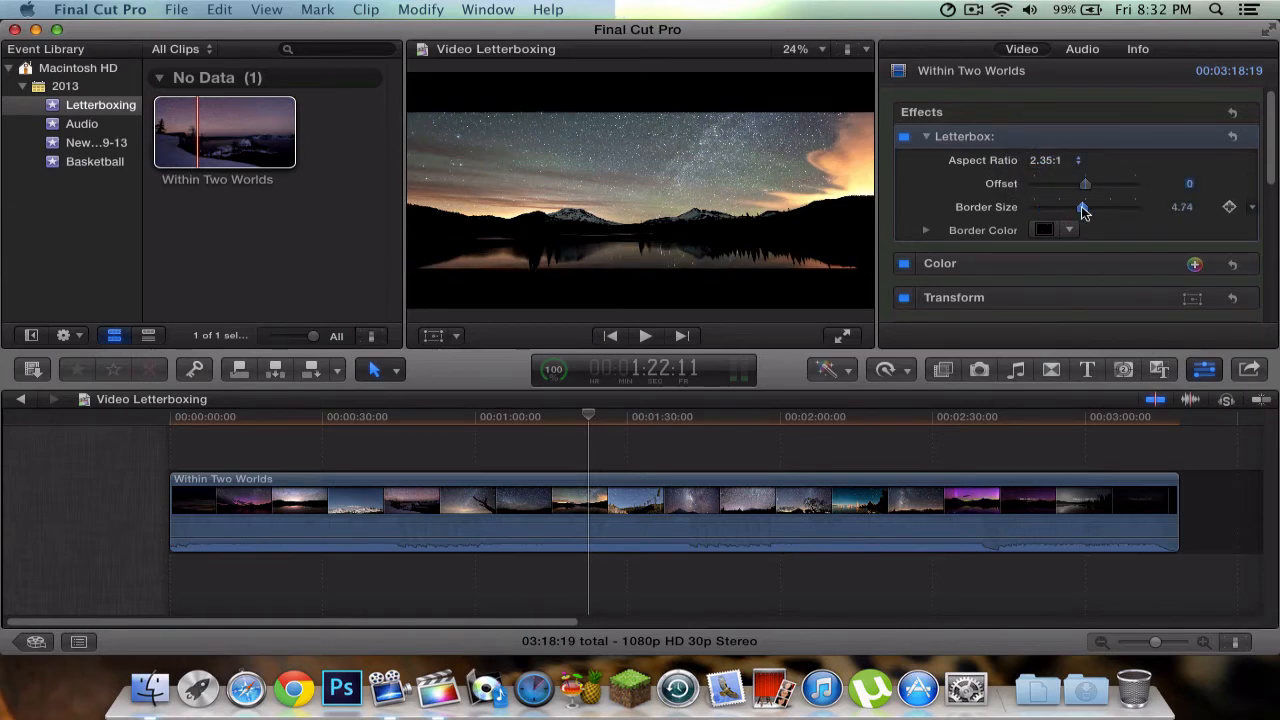
pyautogui.moveTo(1082, 207); pyautogui.dragTo(1098, 207)
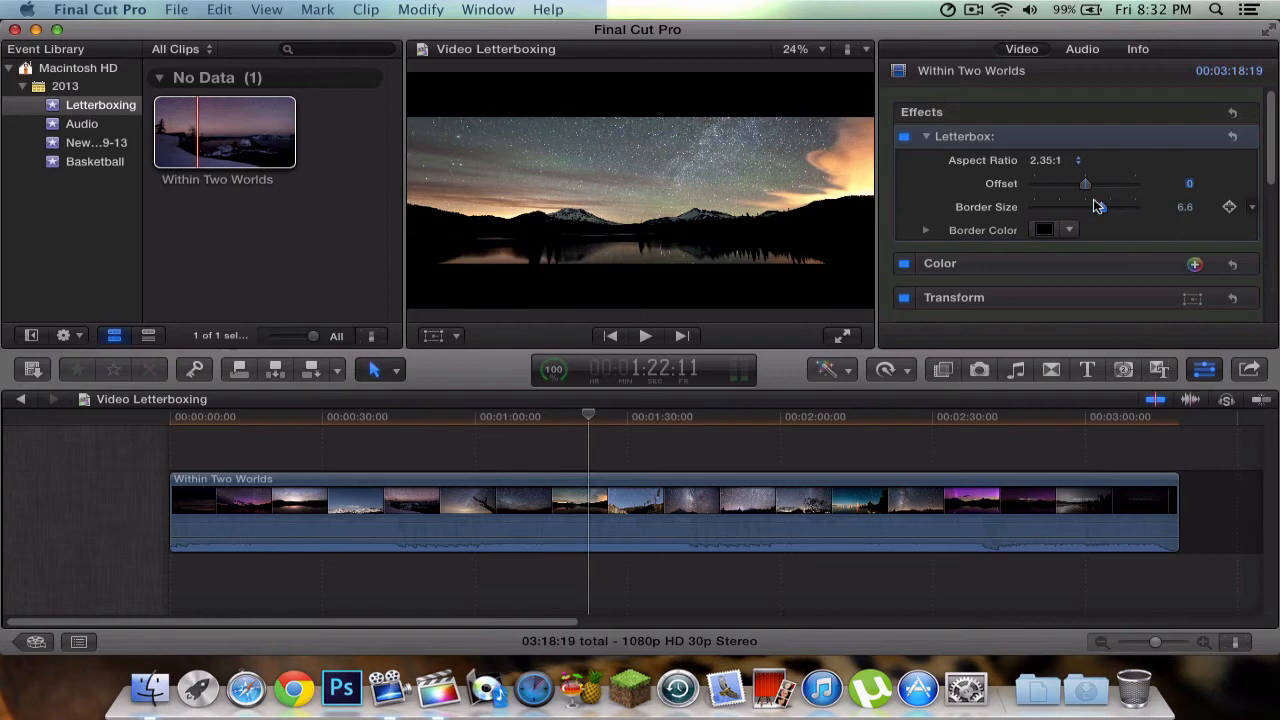
pyautogui.moveTo(1085, 207); pyautogui.dragTo(1077, 207)
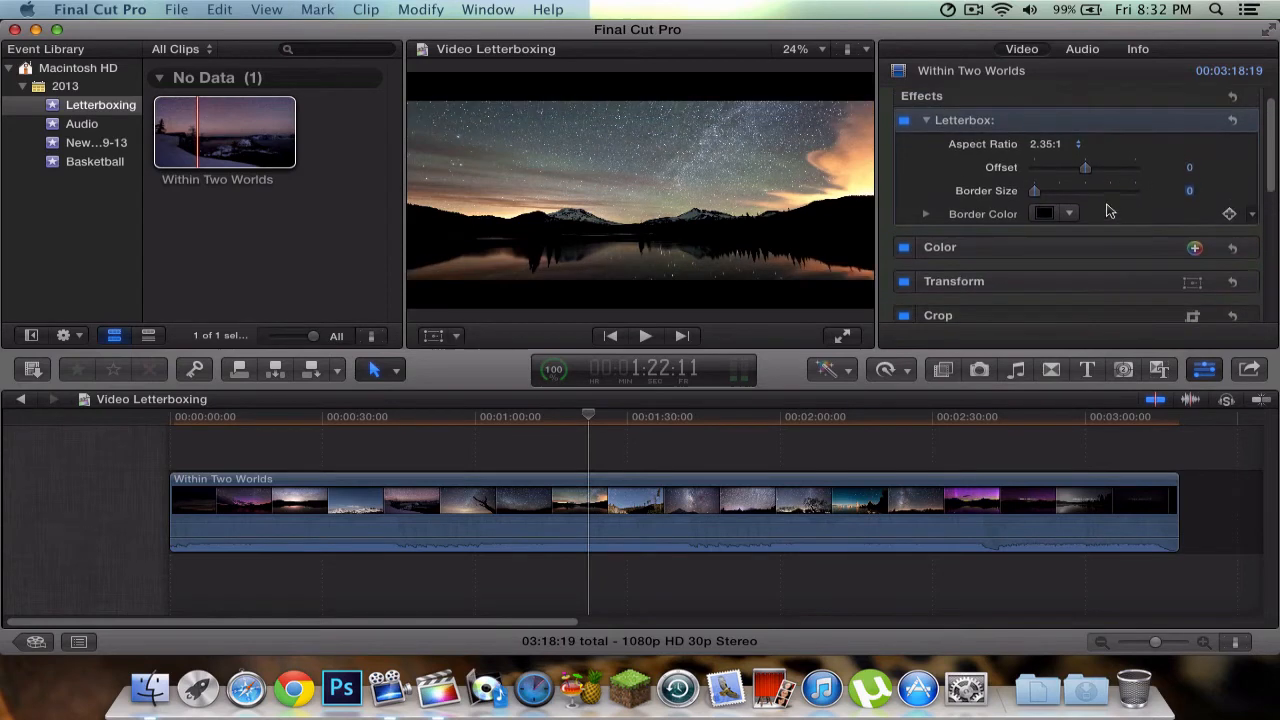
pyautogui.click(925, 213)
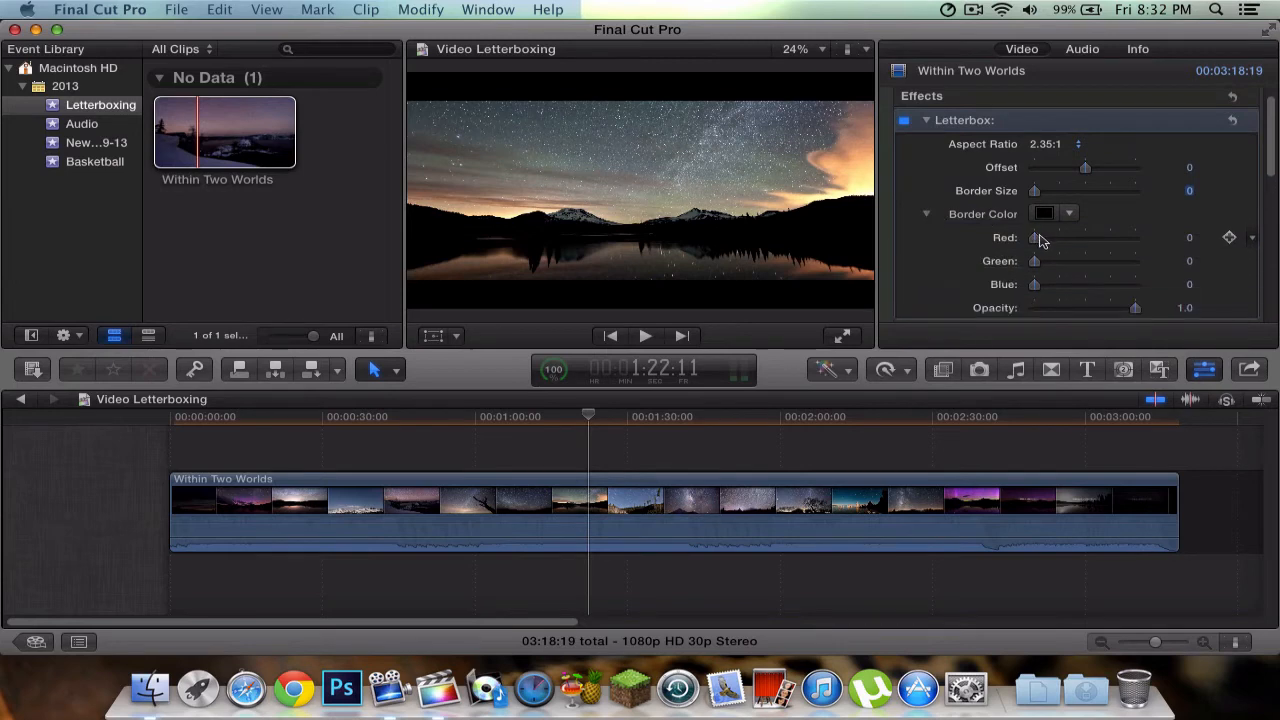
pyautogui.click(1068, 209)
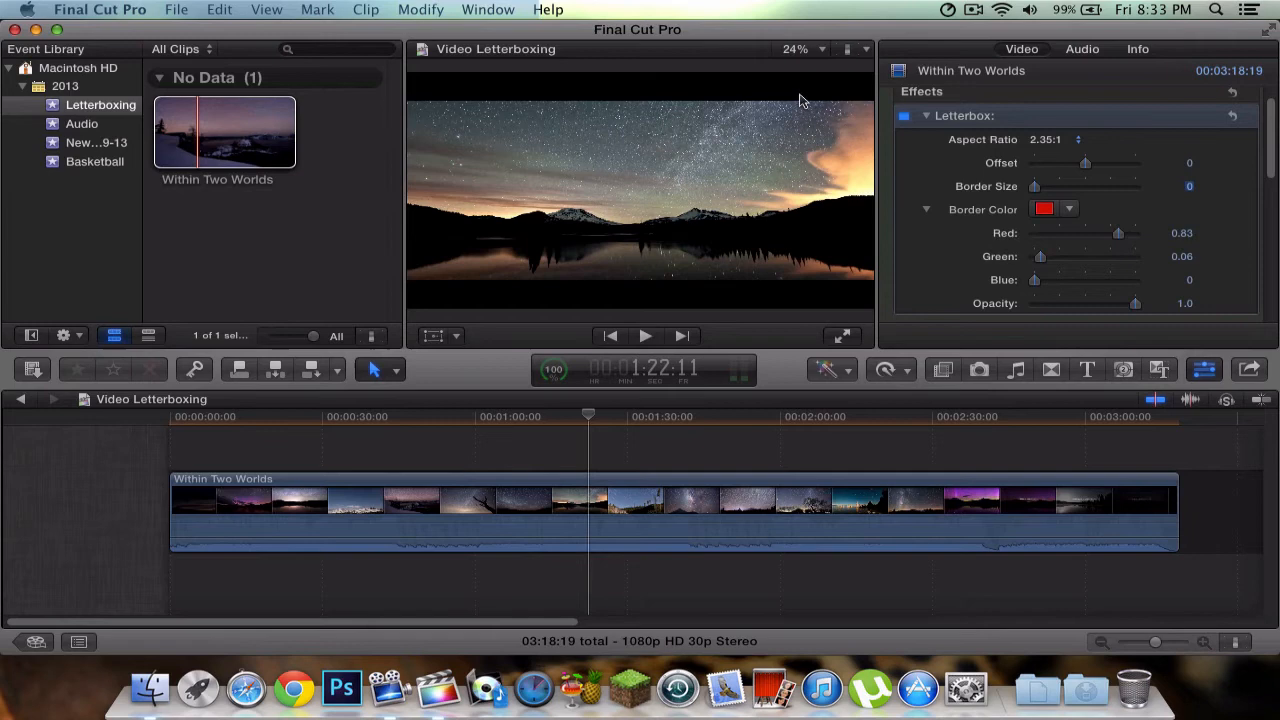
pyautogui.moveTo(1135, 303); pyautogui.dragTo(1067, 284)
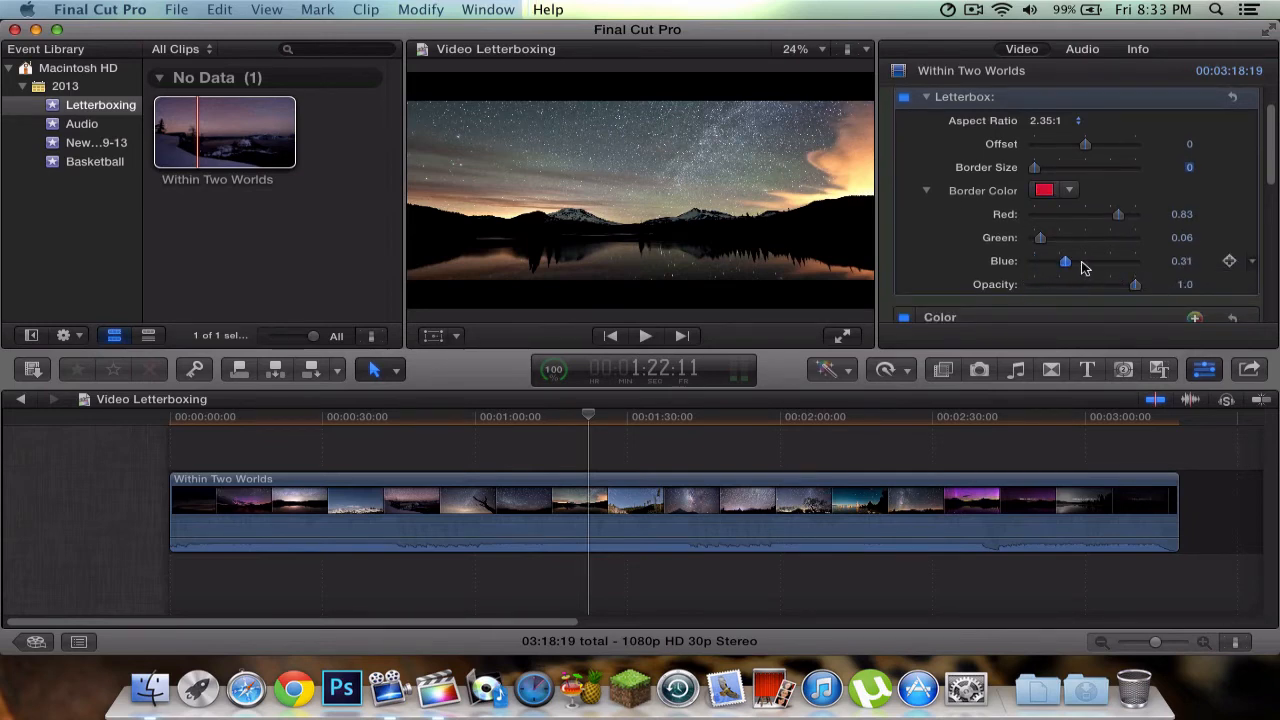
pyautogui.moveTo(1065, 261); pyautogui.dragTo(1035, 261)
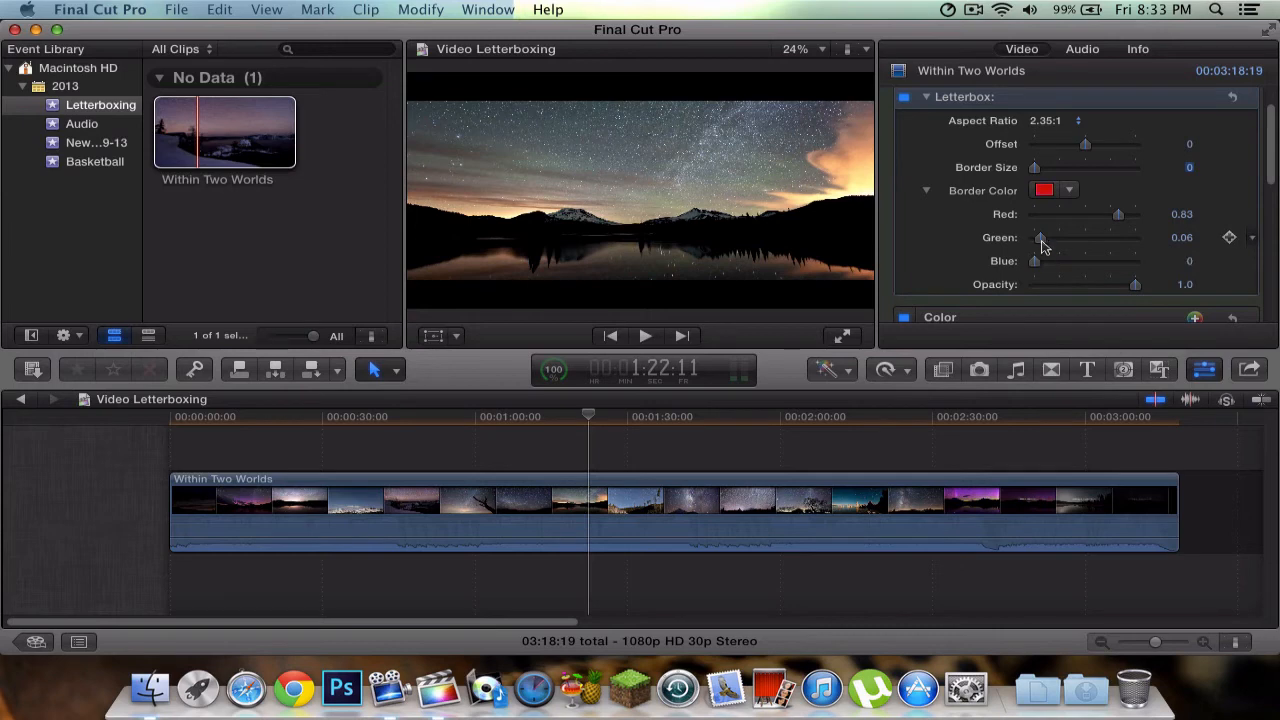
pyautogui.click(1069, 190)
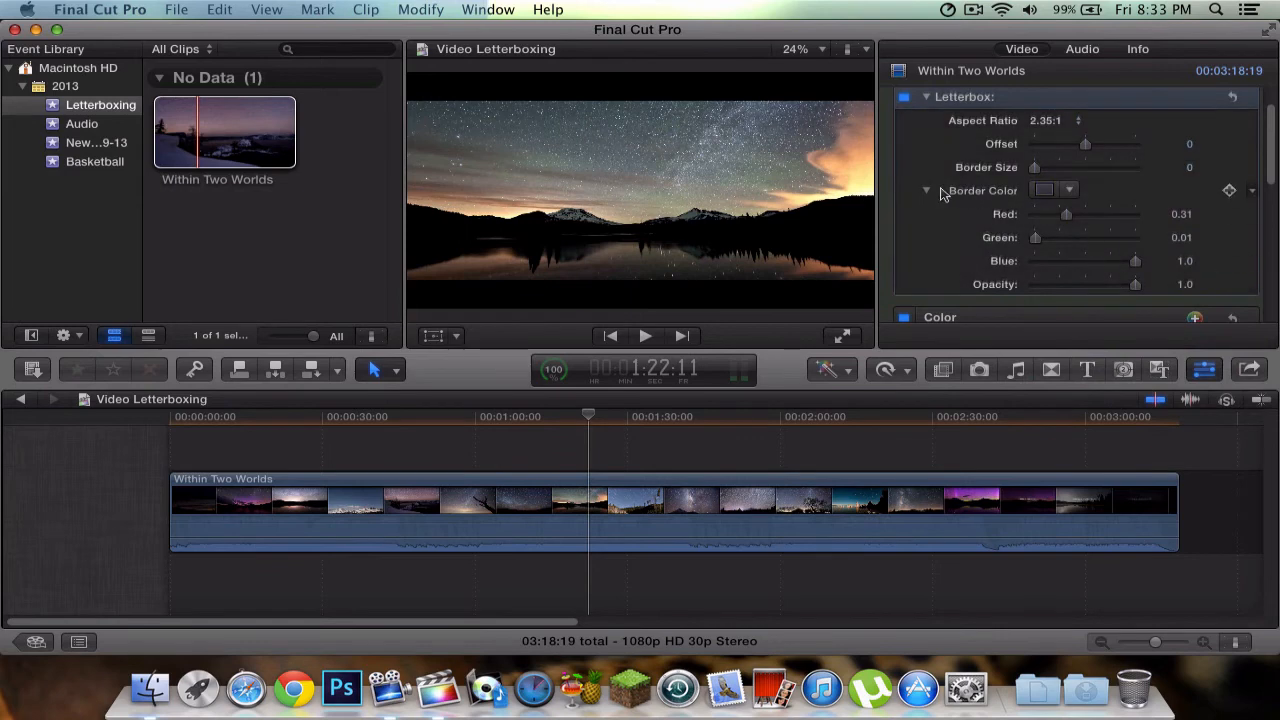
pyautogui.click(1230, 190)
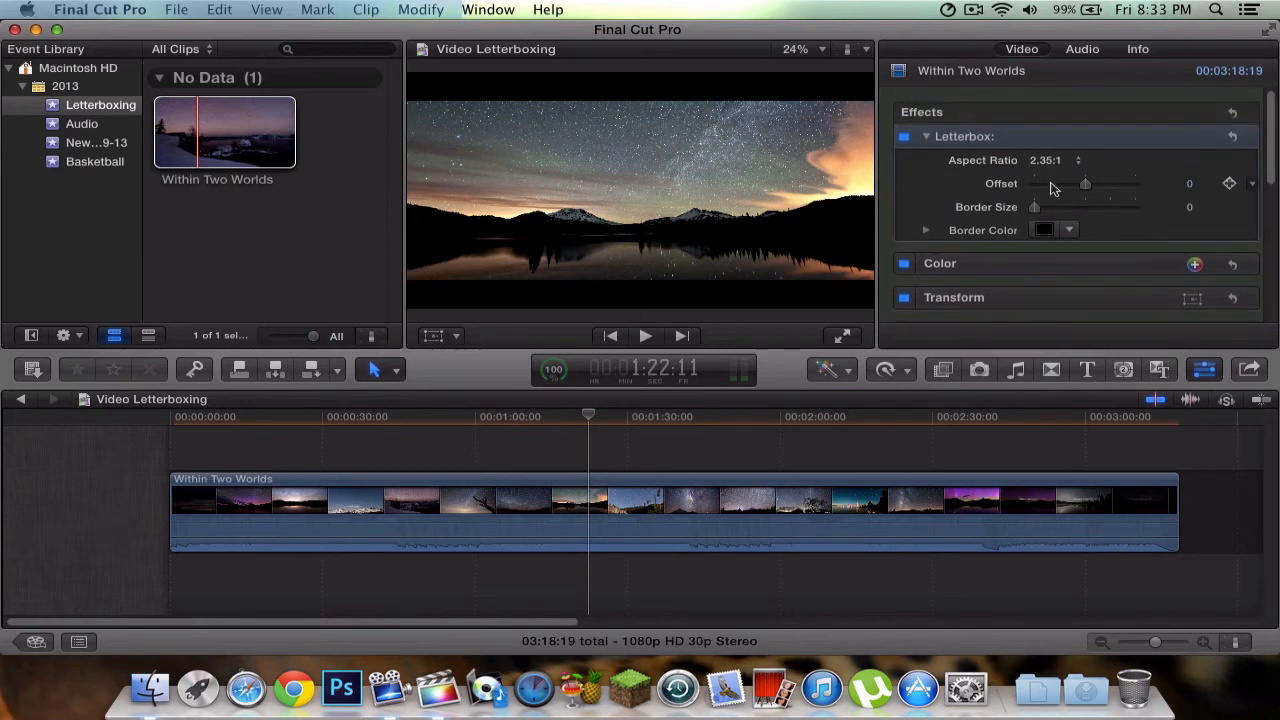
# - Keep the Letterbox at 2.35:1 and expand the Crop settings, all edges at 0 px
pyautogui.click(1055, 160)
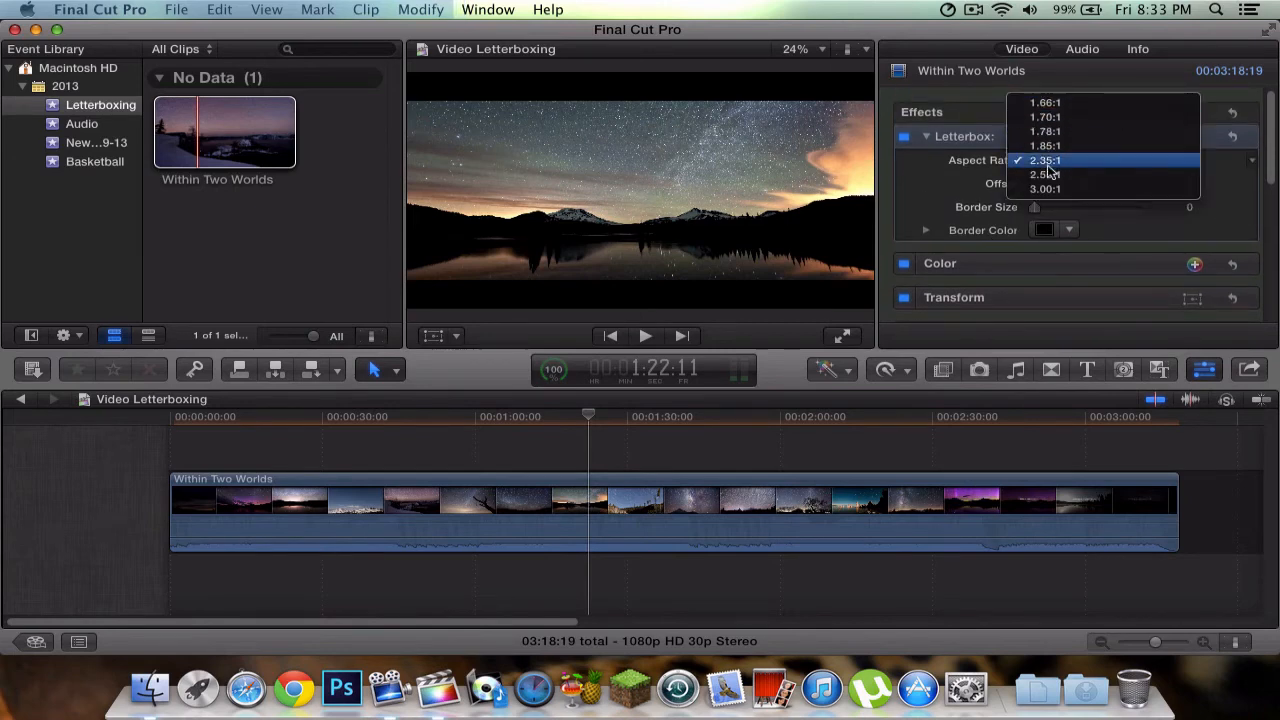
pyautogui.click(1045, 160)
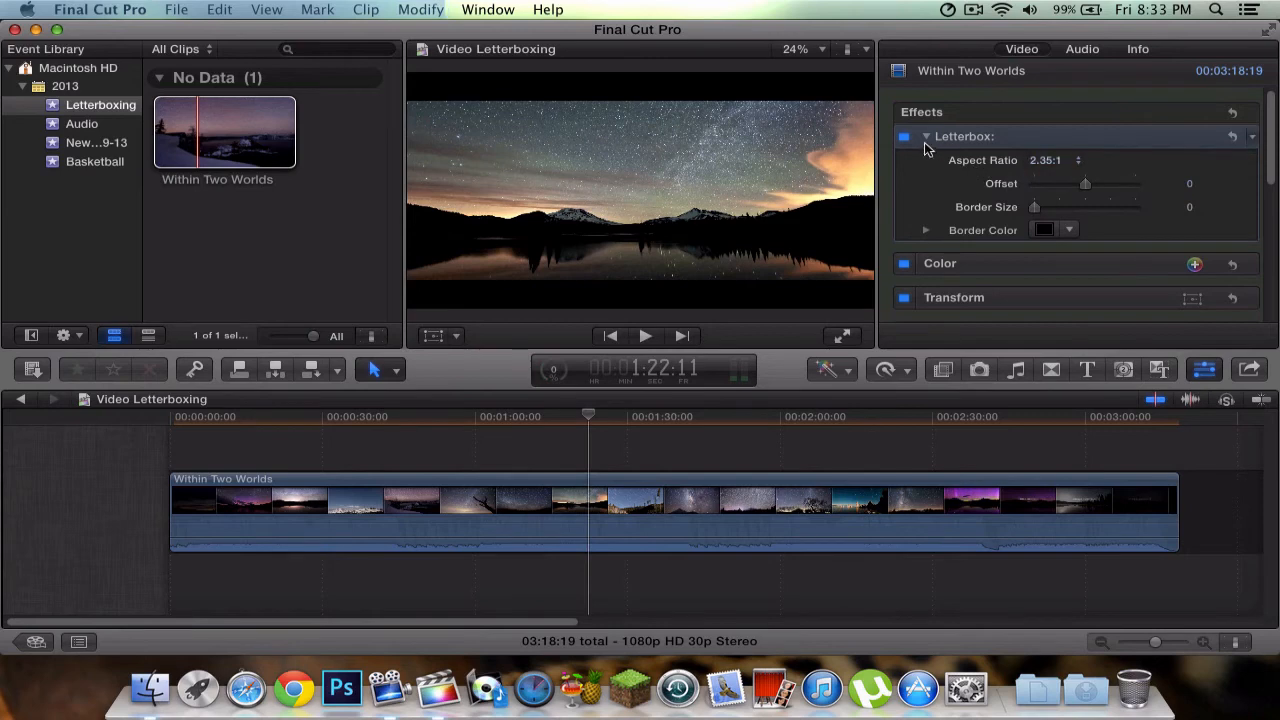
pyautogui.click(925, 136)
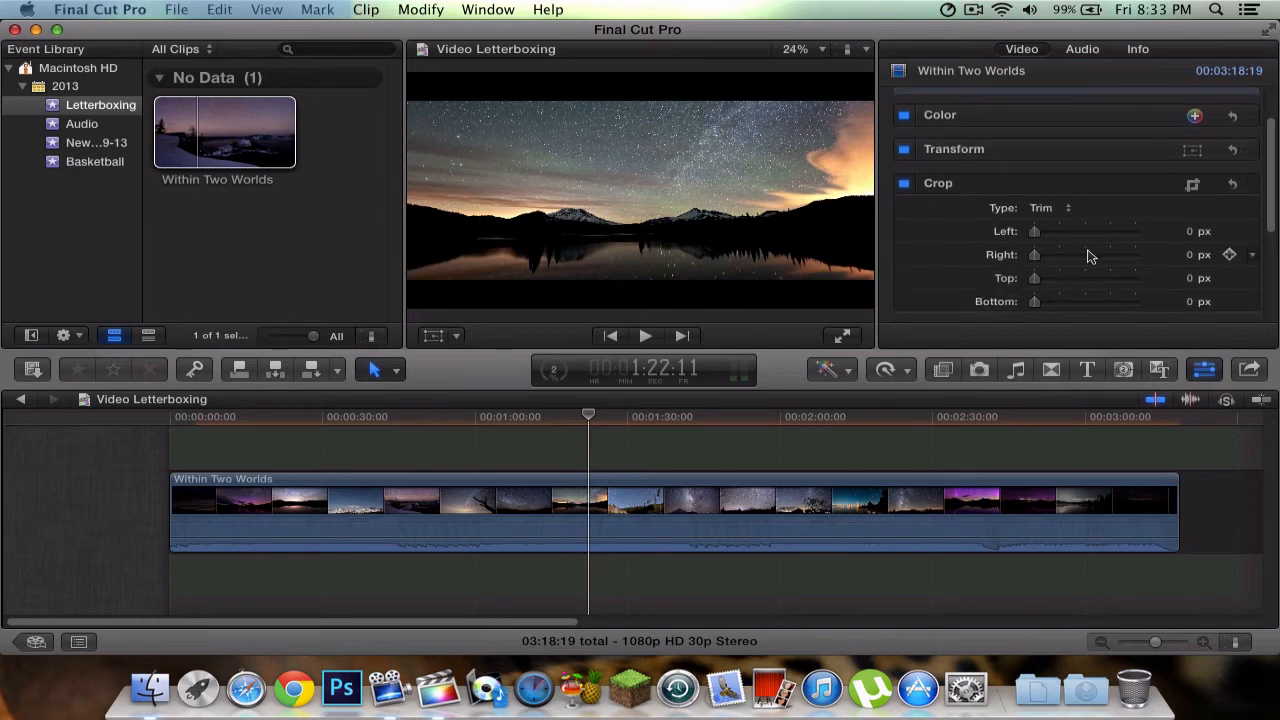
# - Select the clip and crop about 144 px off the top of the picture
pyautogui.click(1204, 370)
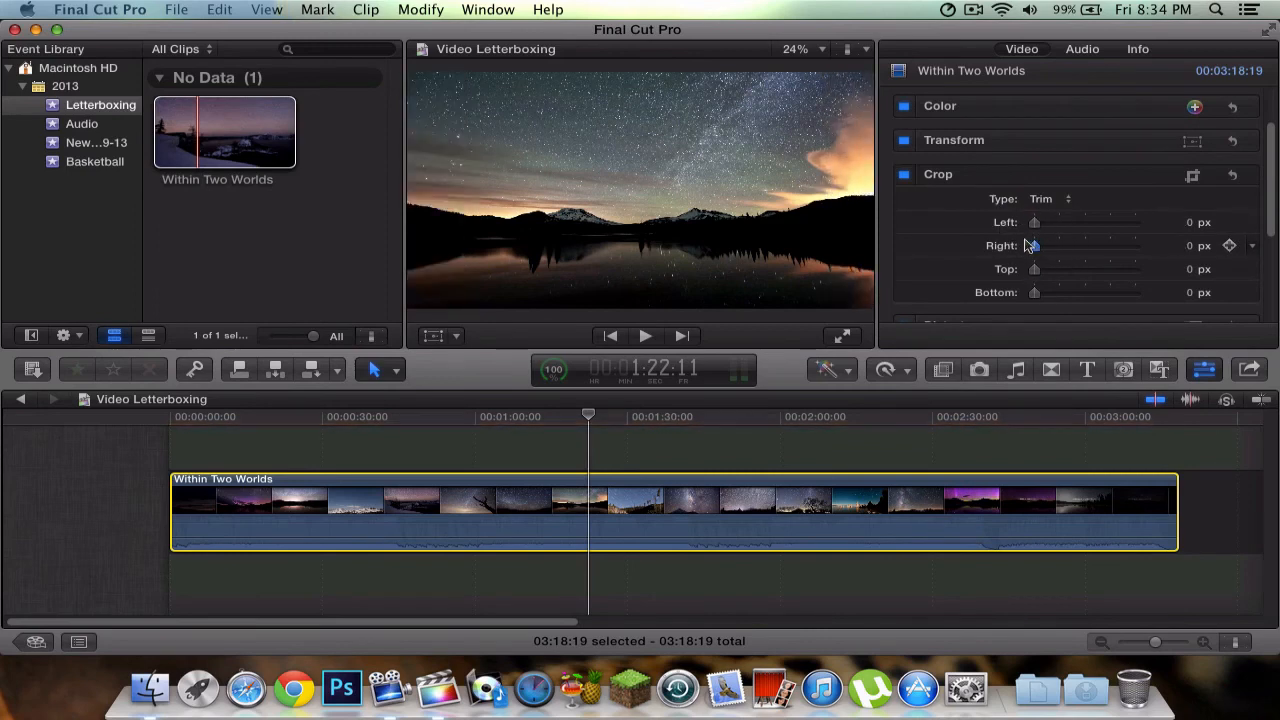
pyautogui.moveTo(1033, 269); pyautogui.dragTo(1052, 269)
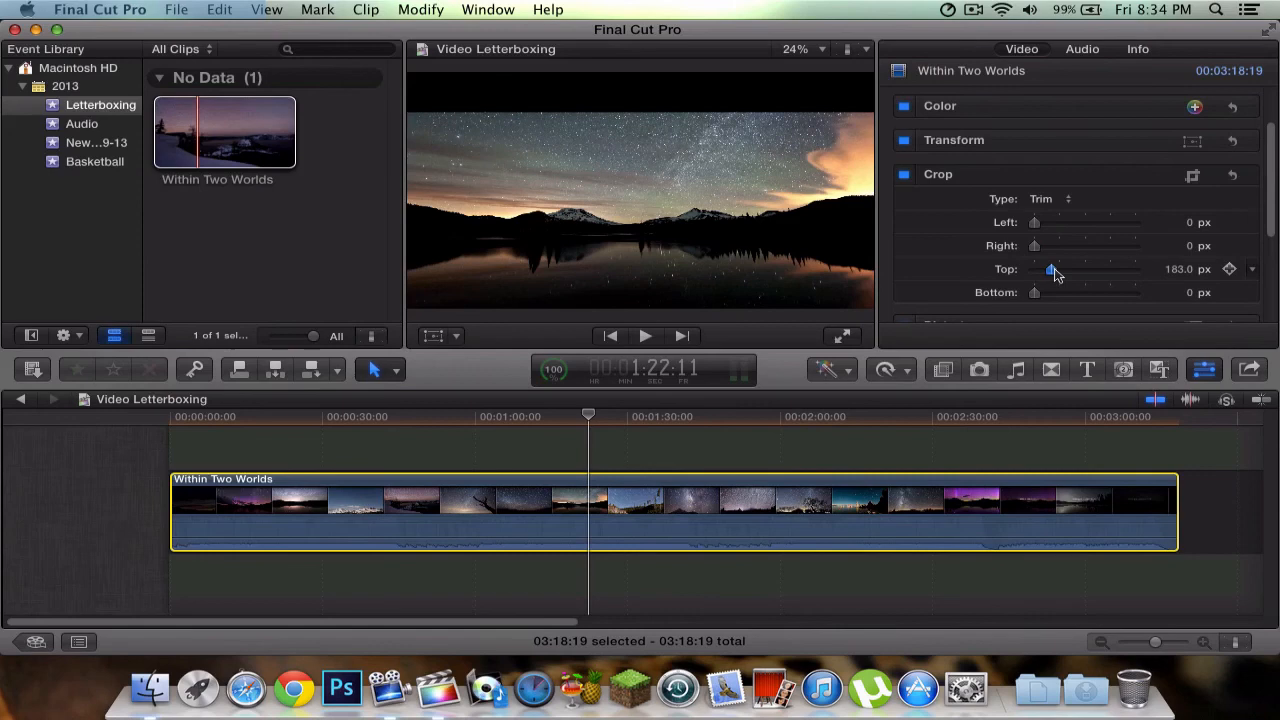
pyautogui.moveTo(1052, 270); pyautogui.dragTo(1127, 270)
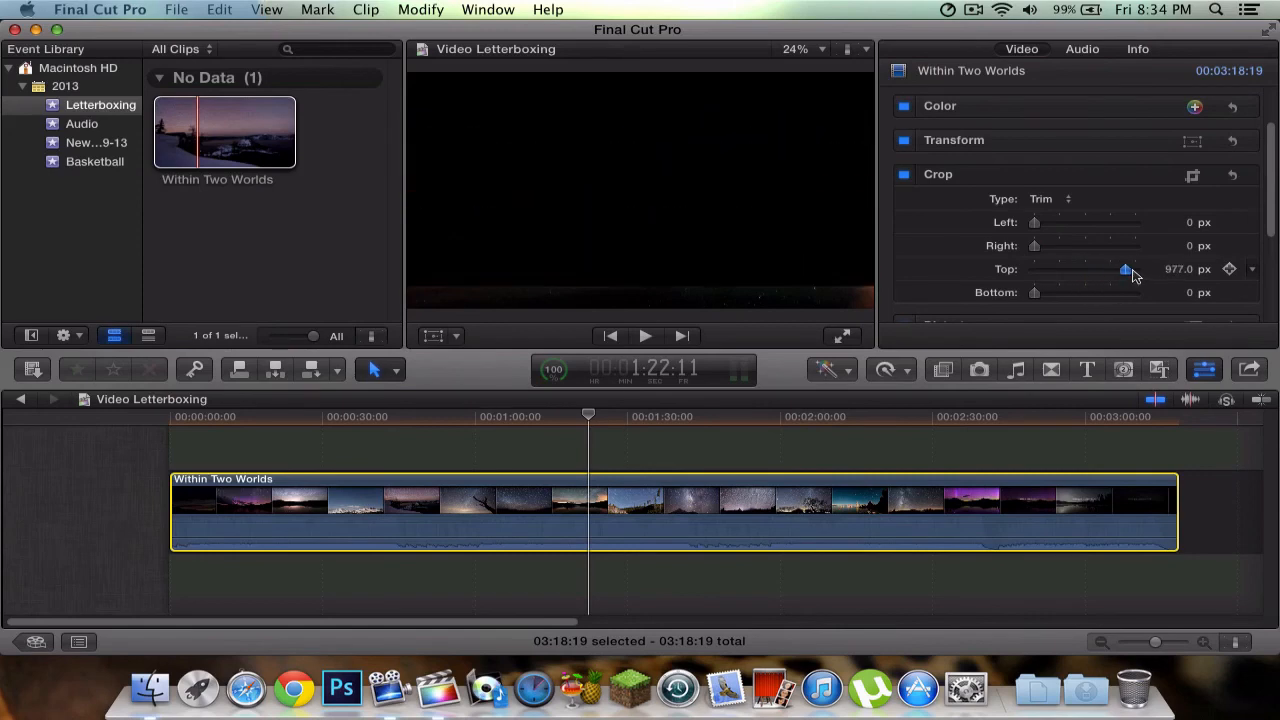
pyautogui.moveTo(1125, 269); pyautogui.dragTo(1052, 269)
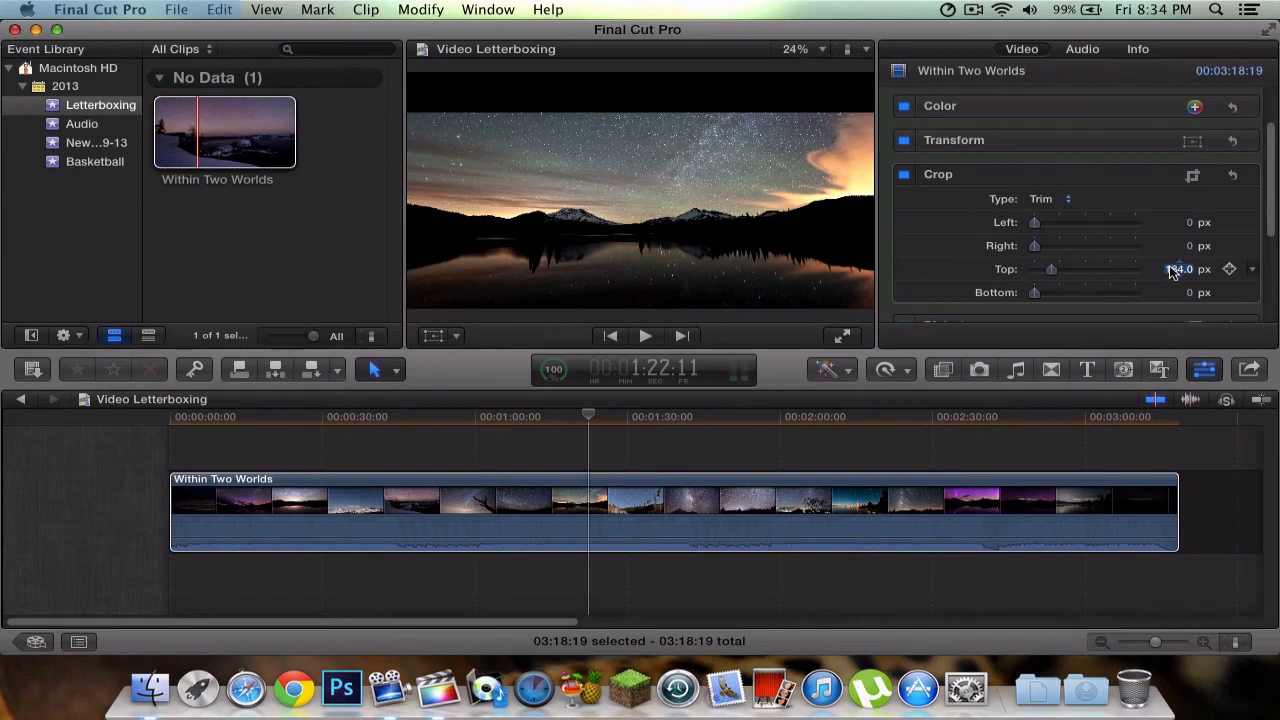
pyautogui.moveTo(1052, 269); pyautogui.dragTo(1048, 269)
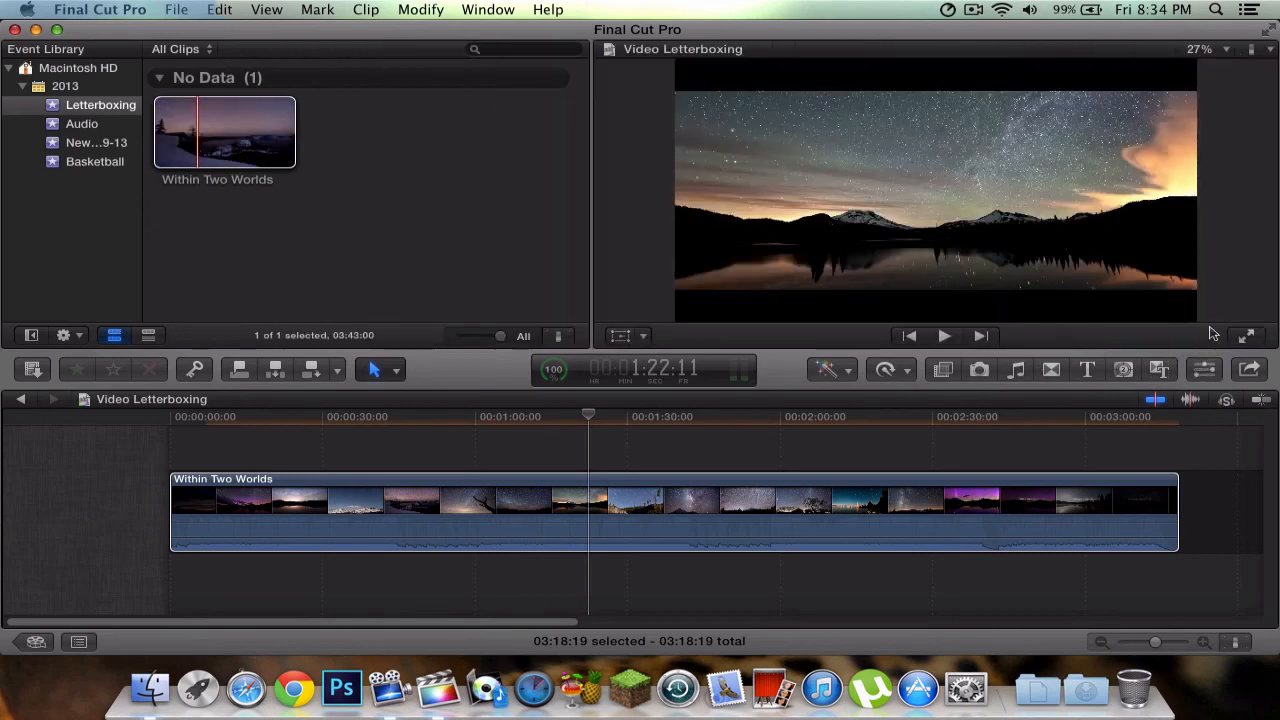
pyautogui.moveTo(1213, 315)
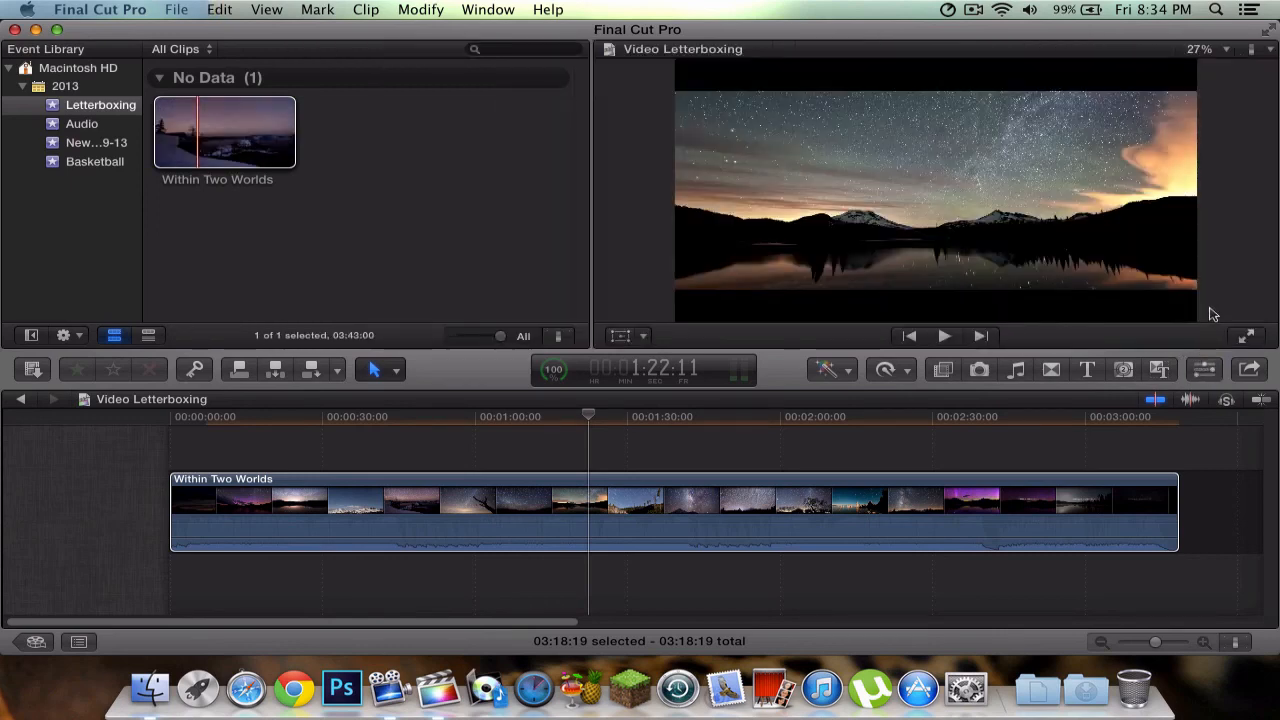